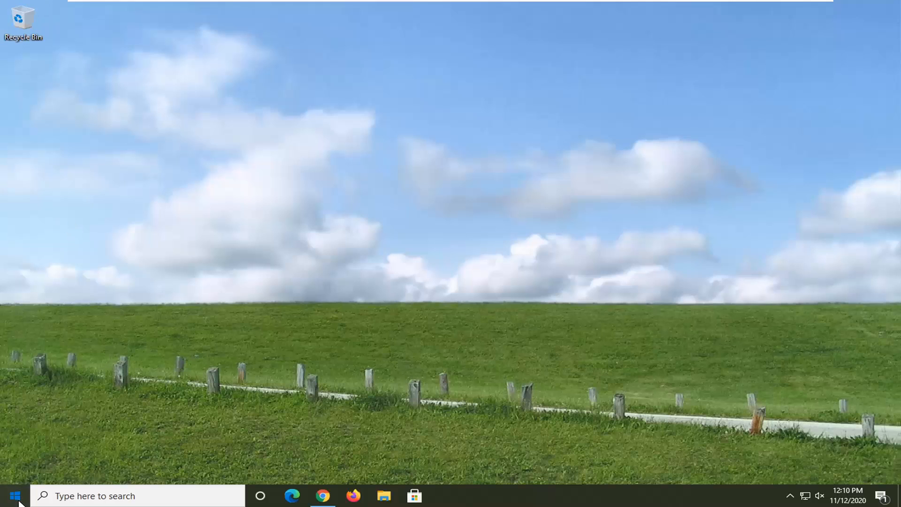
# Search Windows for 'services' so the Services app appears as the best match
pyautogui.write('service')
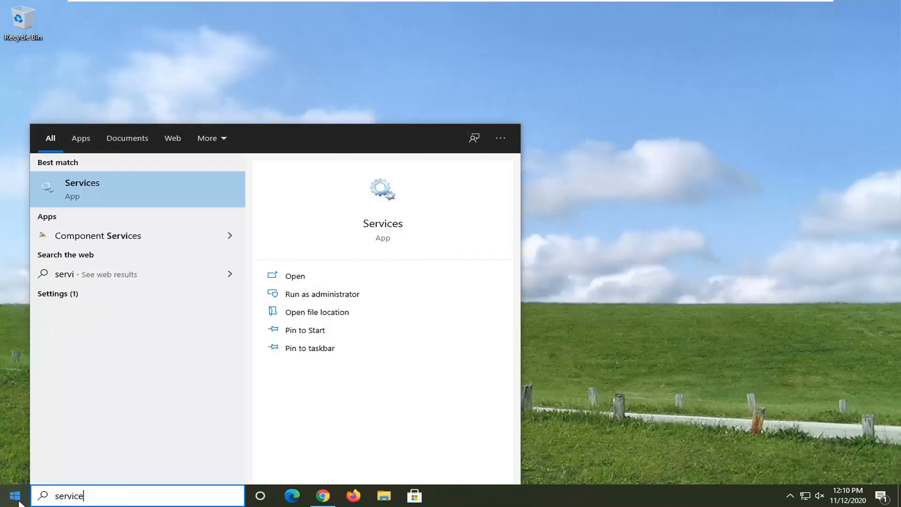
pyautogui.write('s')
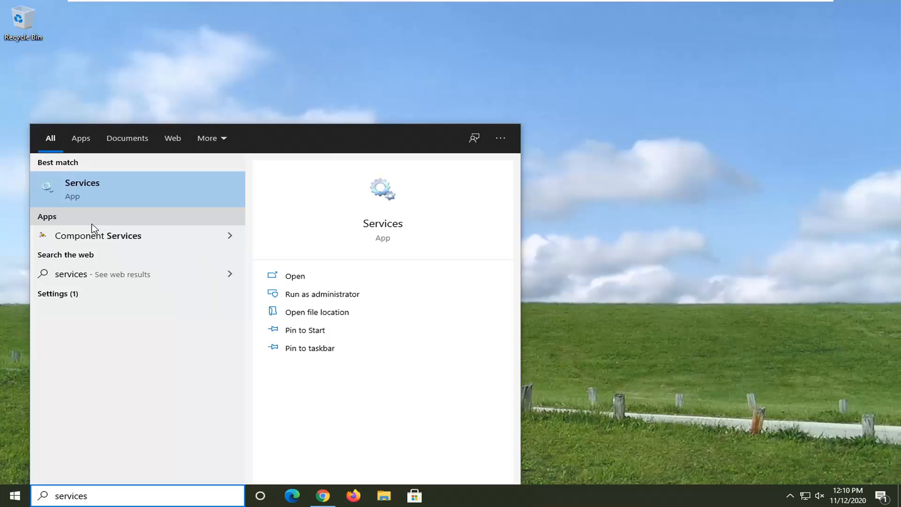
pyautogui.moveTo(87, 196)
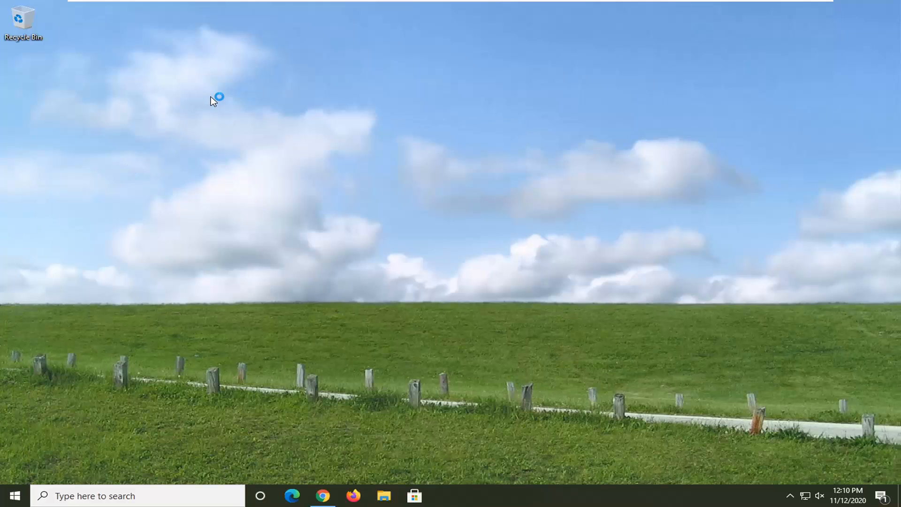
pyautogui.moveTo(323, 87)
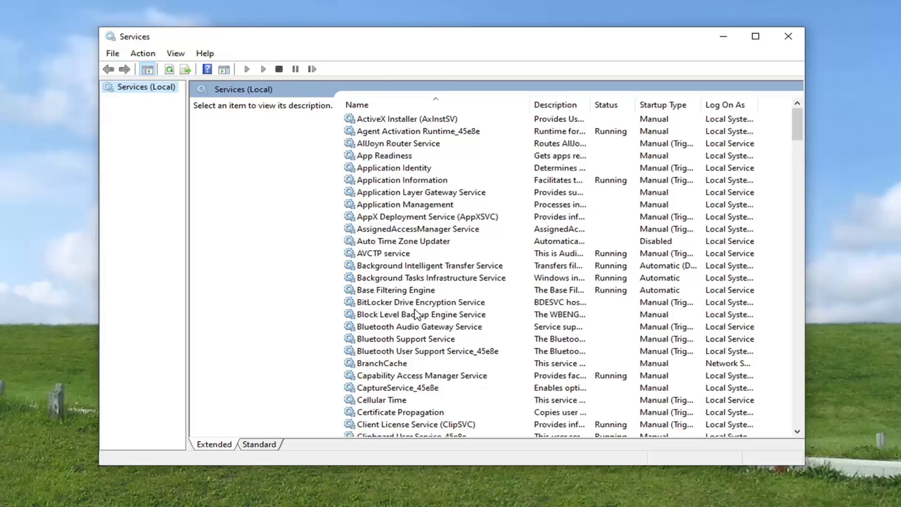
# Set Function Discovery Resource Publication to Automatic startup, start it, and close its properties
pyautogui.scroll(-3)
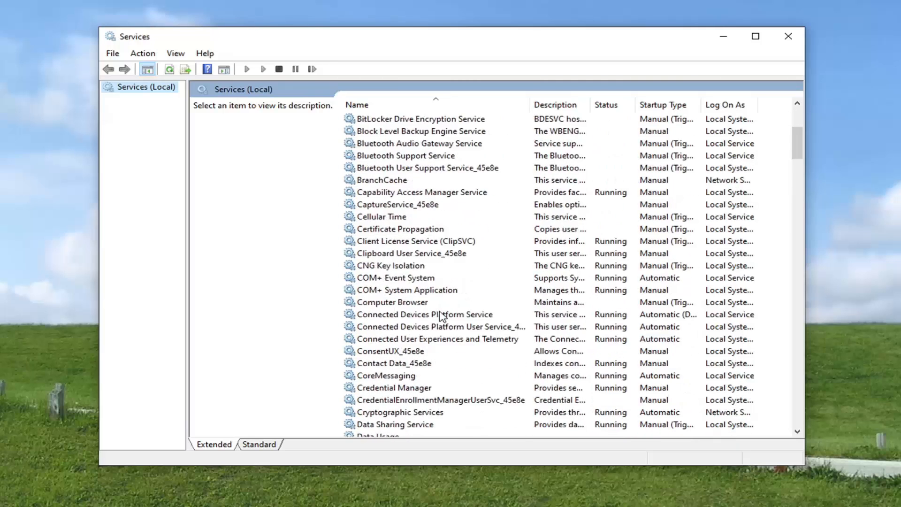
pyautogui.scroll(-3)
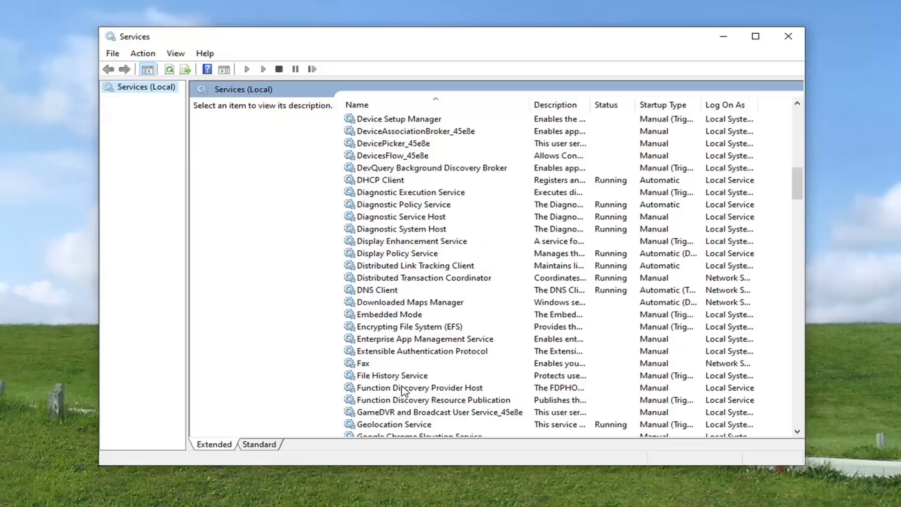
pyautogui.click(419, 387)
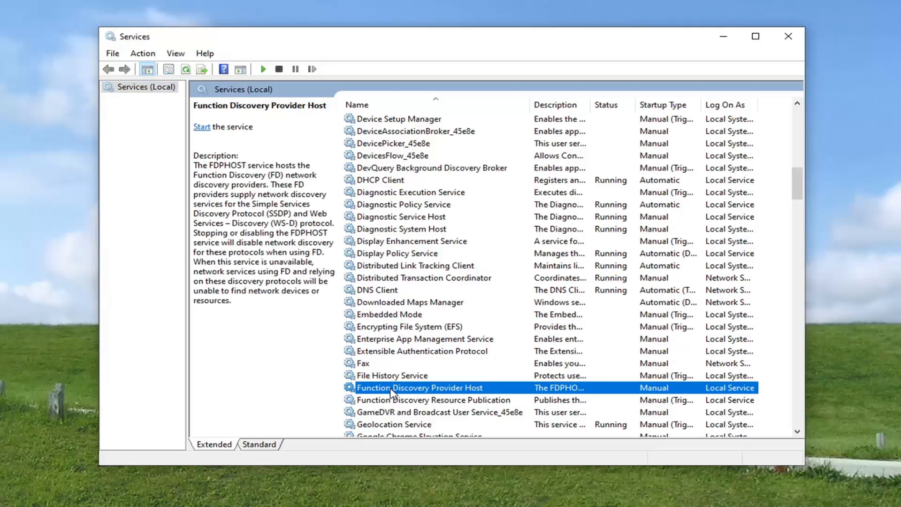
pyautogui.click(432, 399)
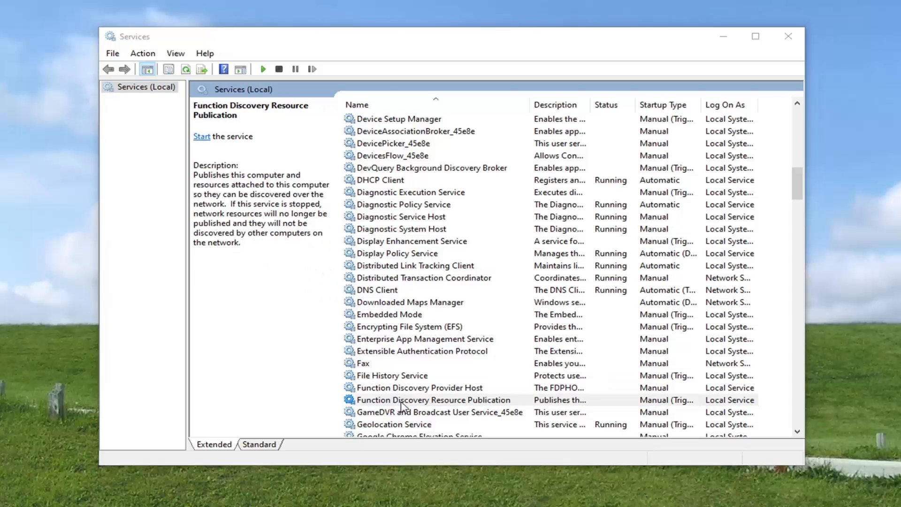
pyautogui.doubleClick(430, 399)
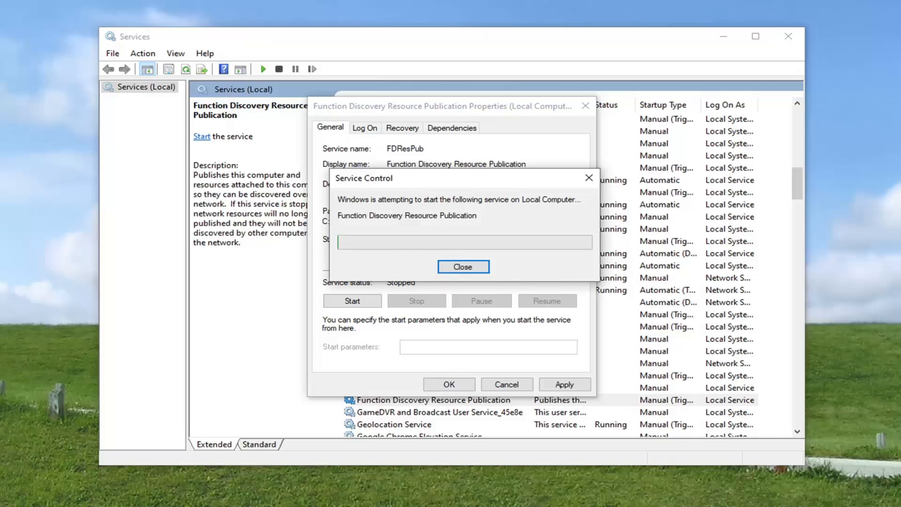
pyautogui.click(462, 266)
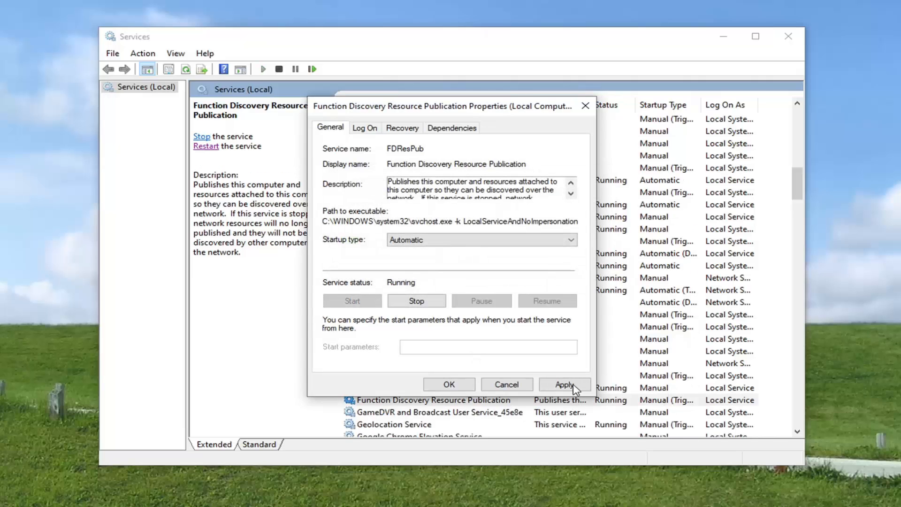
pyautogui.click(448, 384)
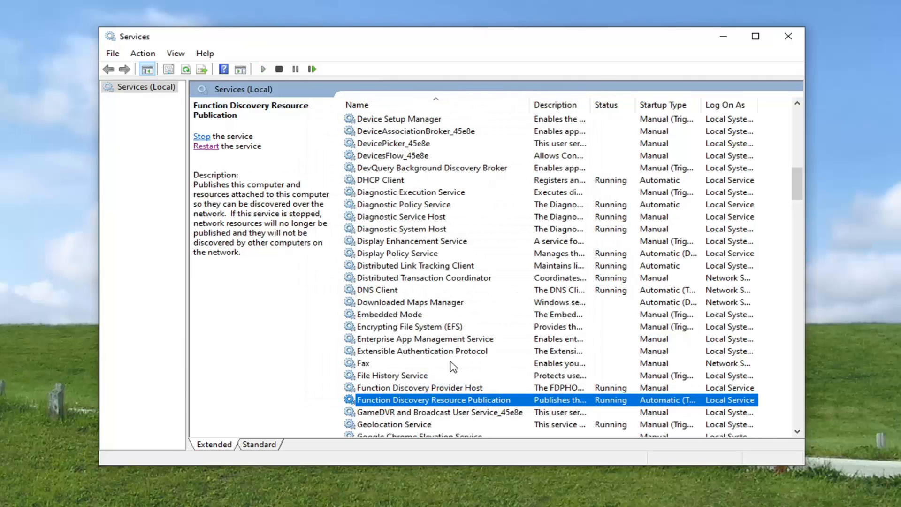
pyautogui.moveTo(387, 207)
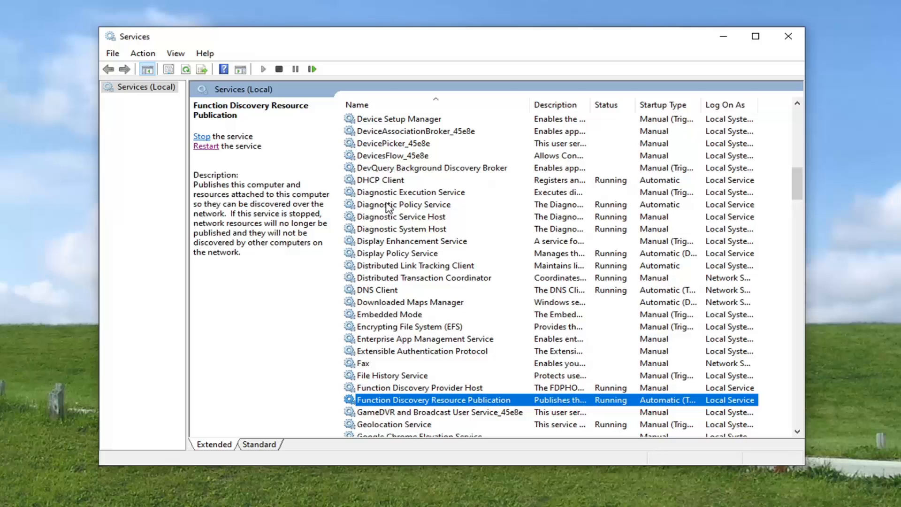
pyautogui.click(376, 289)
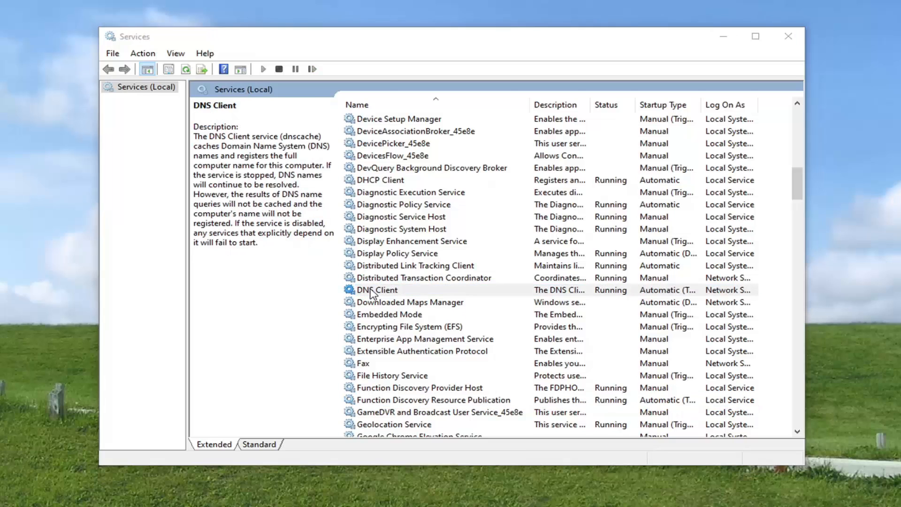
pyautogui.doubleClick(375, 289)
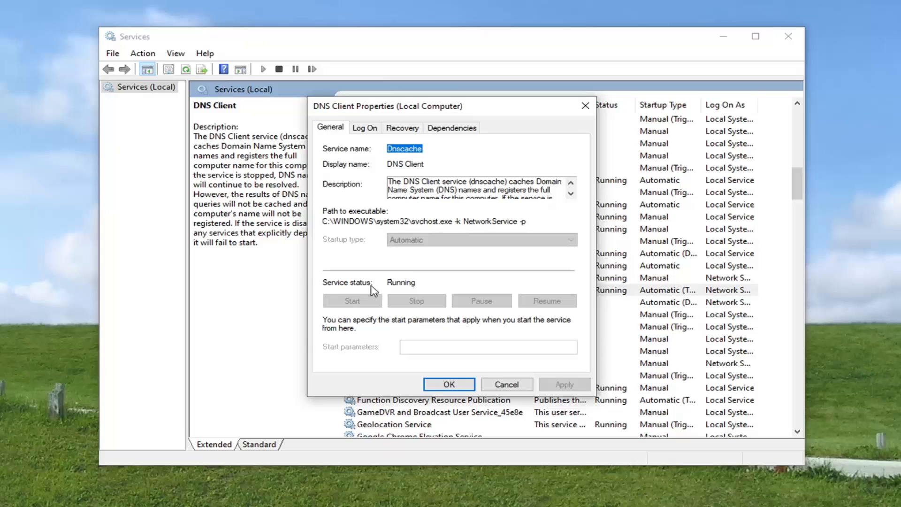
pyautogui.moveTo(397, 248)
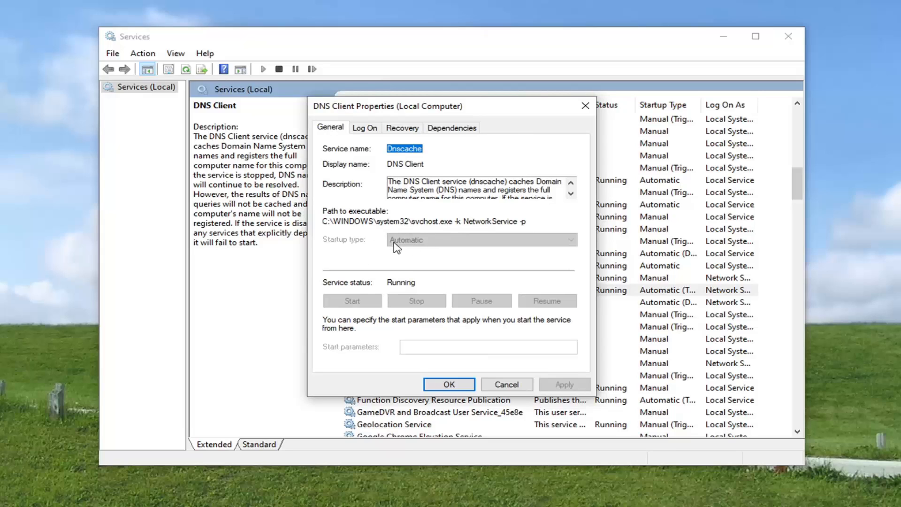
pyautogui.moveTo(355, 302)
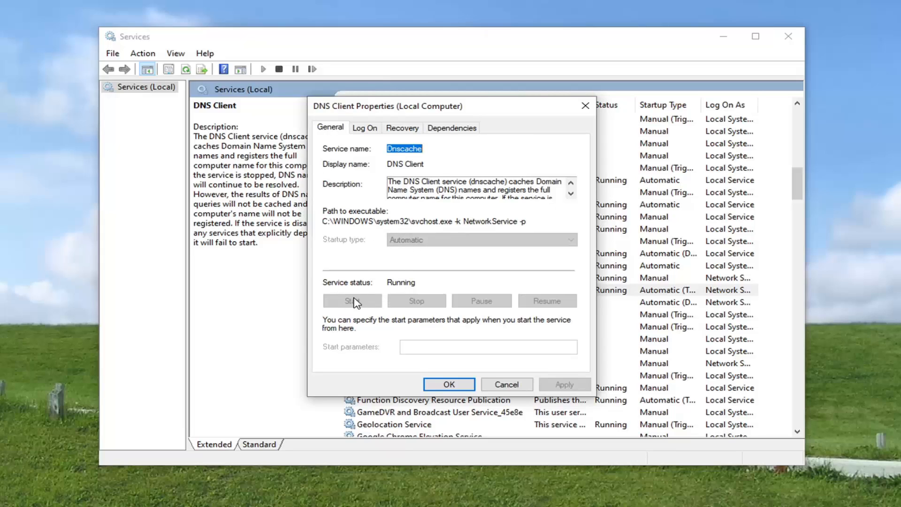
pyautogui.moveTo(409, 238)
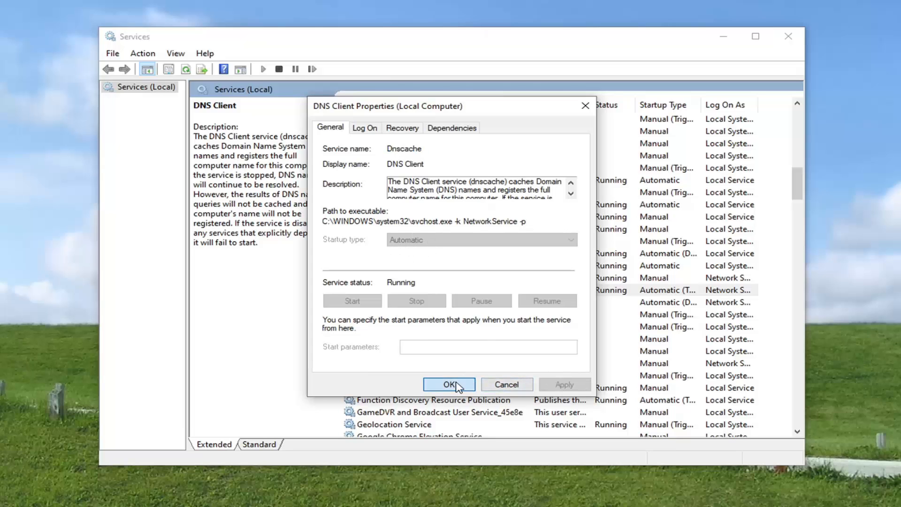
pyautogui.click(448, 383)
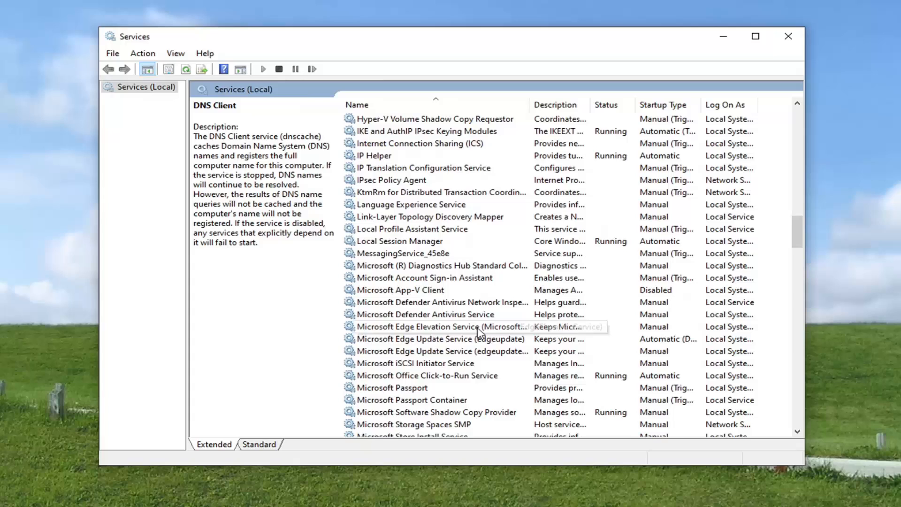
pyautogui.scroll(-3)
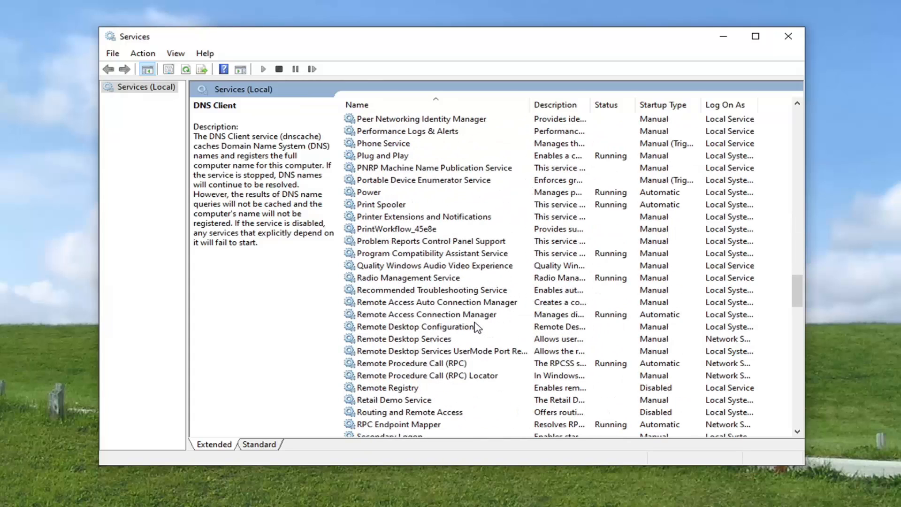
pyautogui.scroll(-3)
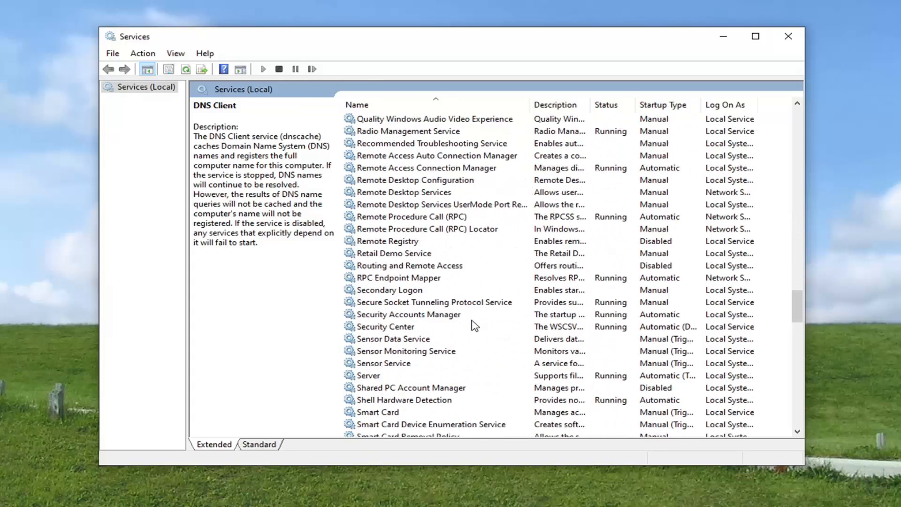
# Change SSDP Discovery's startup type to Automatic and close its properties
pyautogui.click(402, 424)
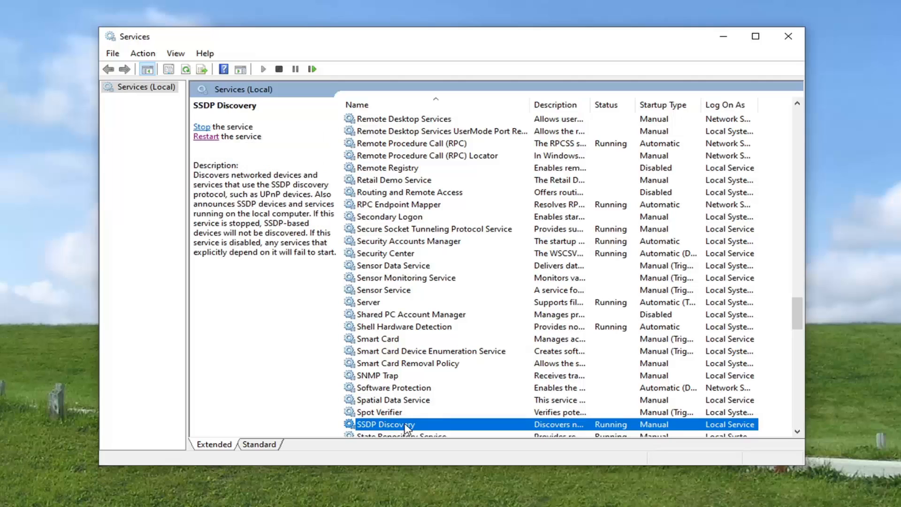
pyautogui.scroll(-3)
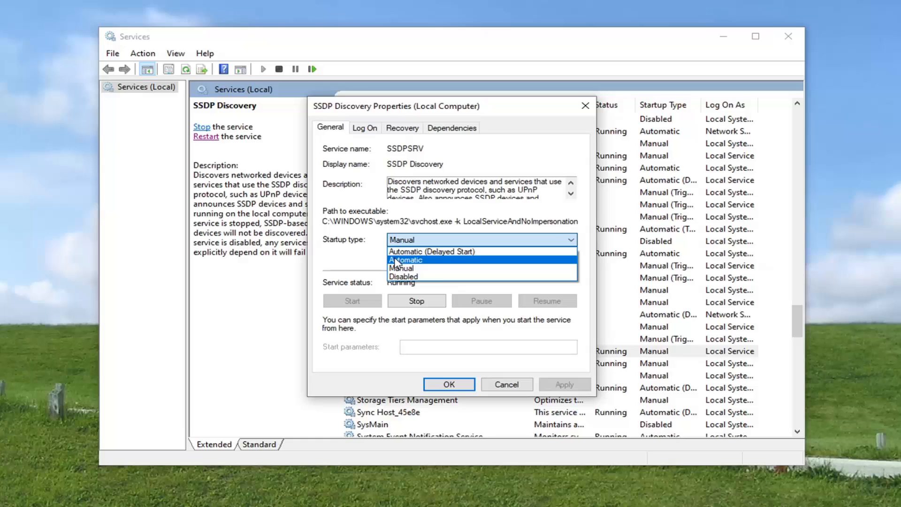
pyautogui.click(403, 259)
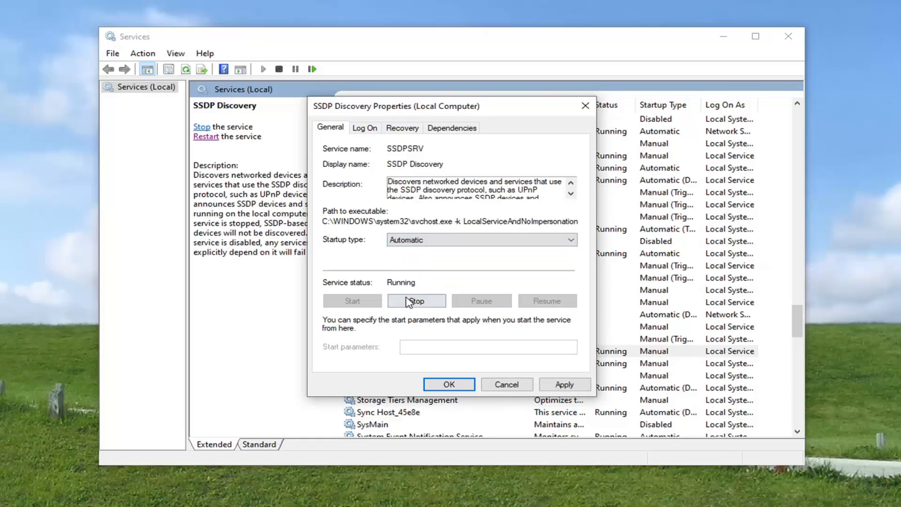
pyautogui.moveTo(549, 382)
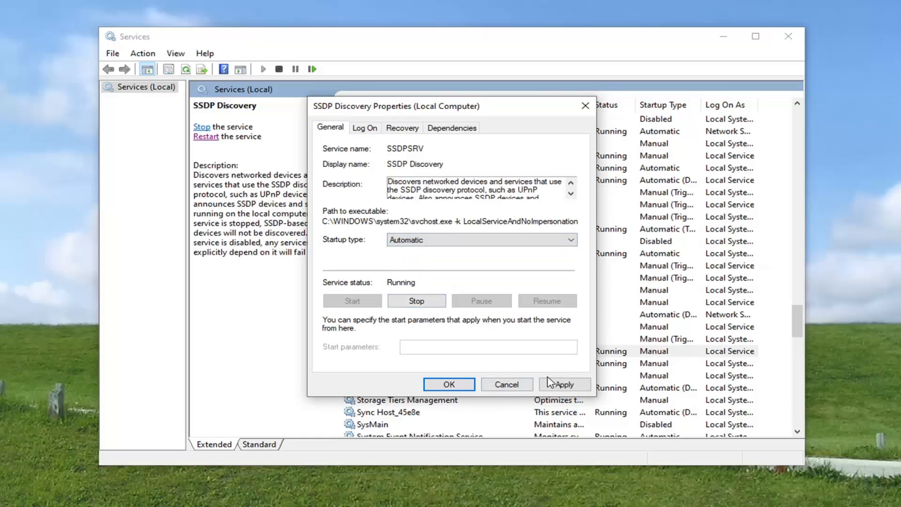
pyautogui.click(449, 384)
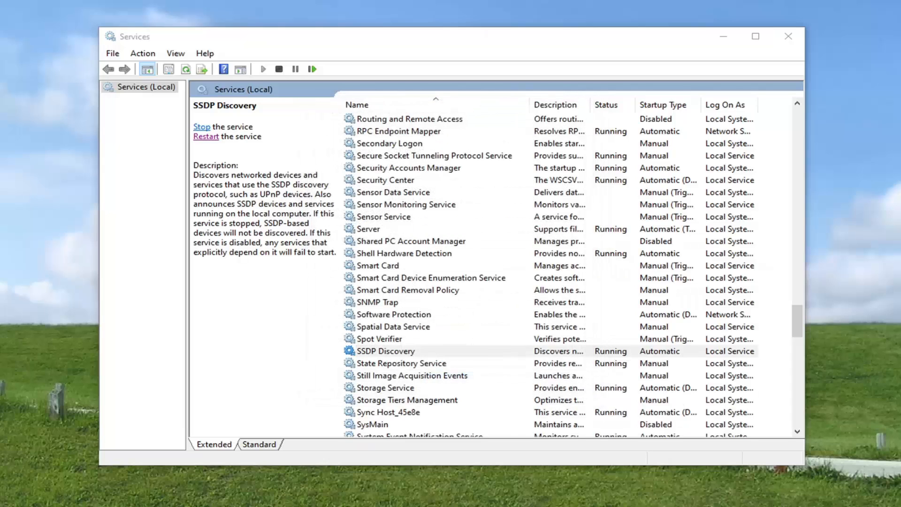
pyautogui.click(385, 350)
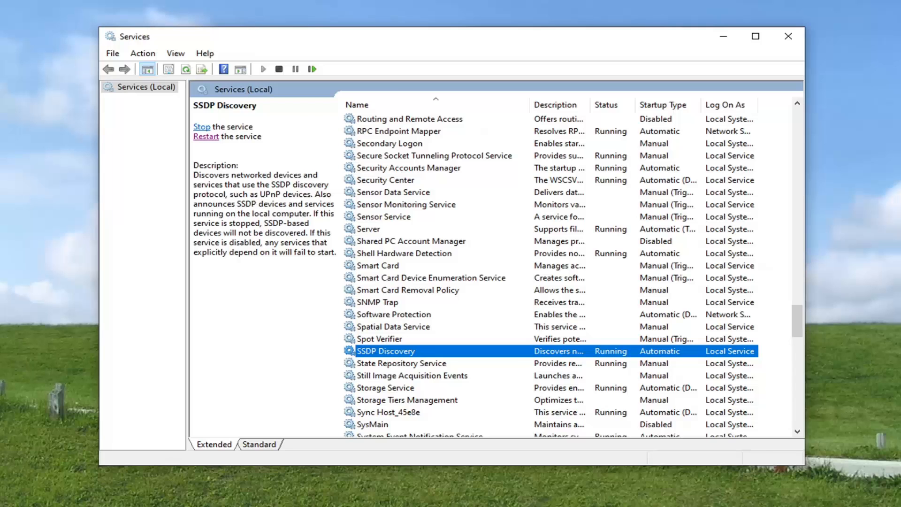
pyautogui.moveTo(792, 44)
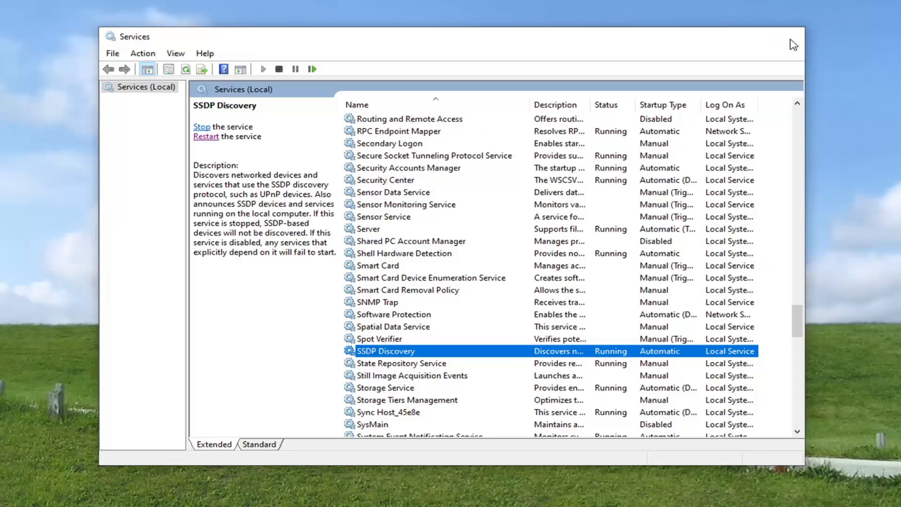
# Search for Windows Defender Firewall and go to its allowed apps page
pyautogui.click(6, 502)
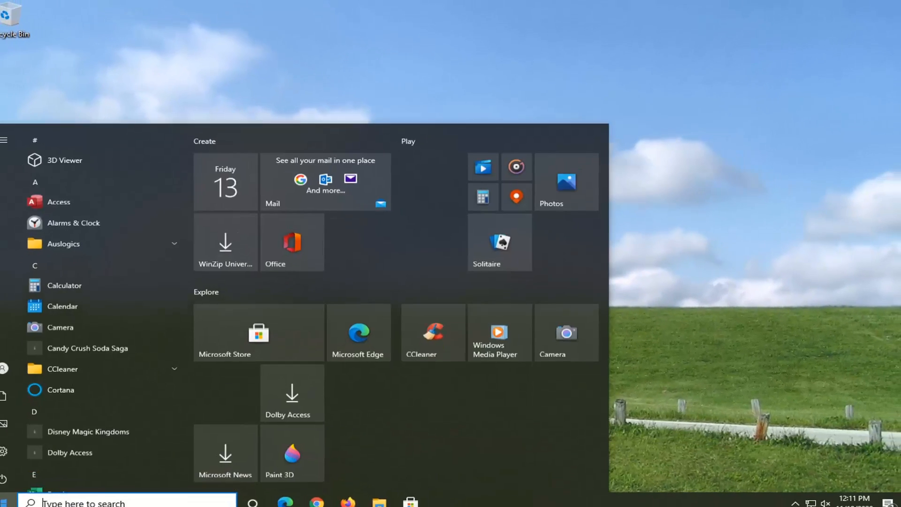
pyautogui.write('windows')
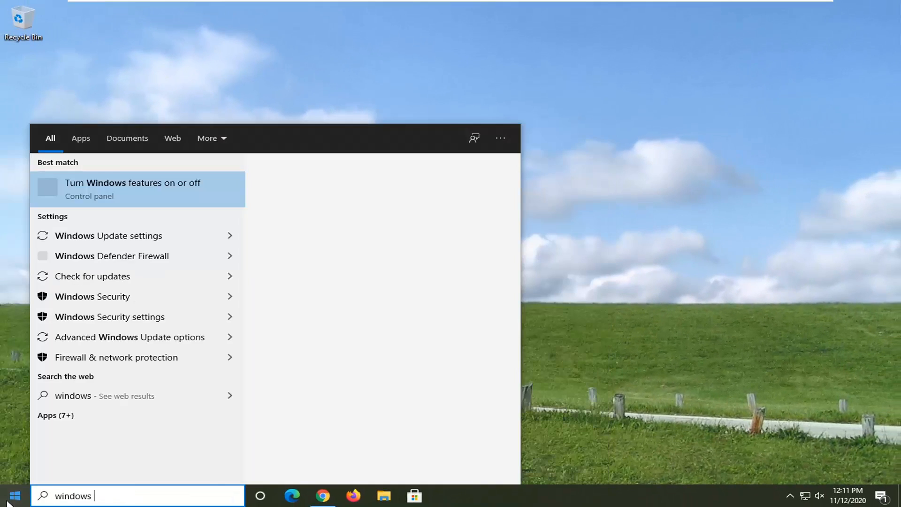
pyautogui.write('de')
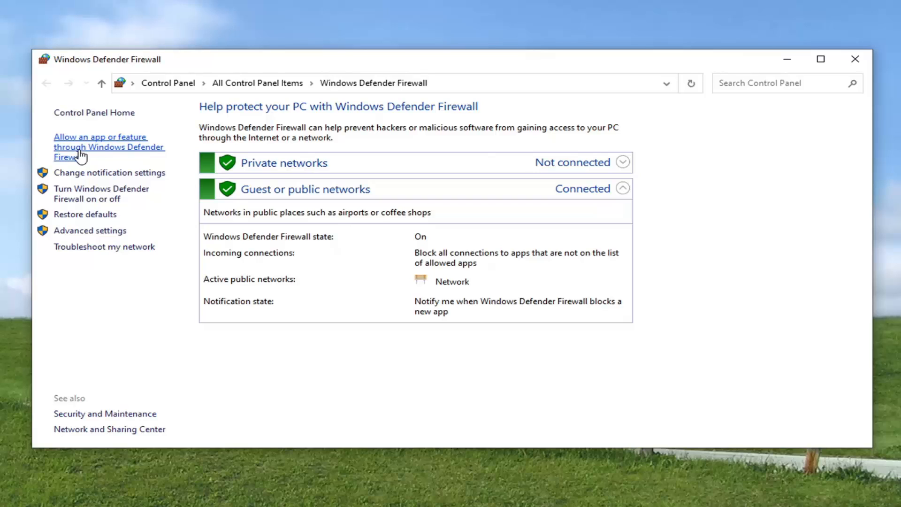
pyautogui.moveTo(115, 152)
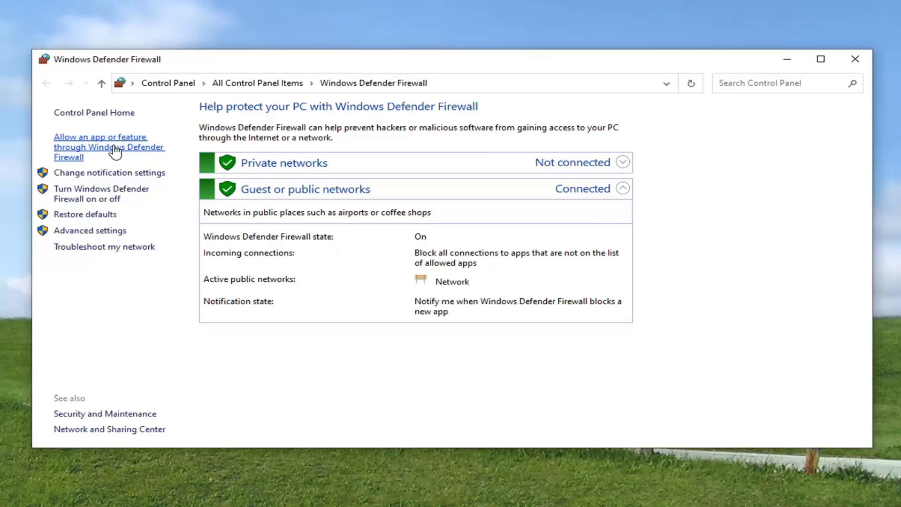
pyautogui.click(108, 146)
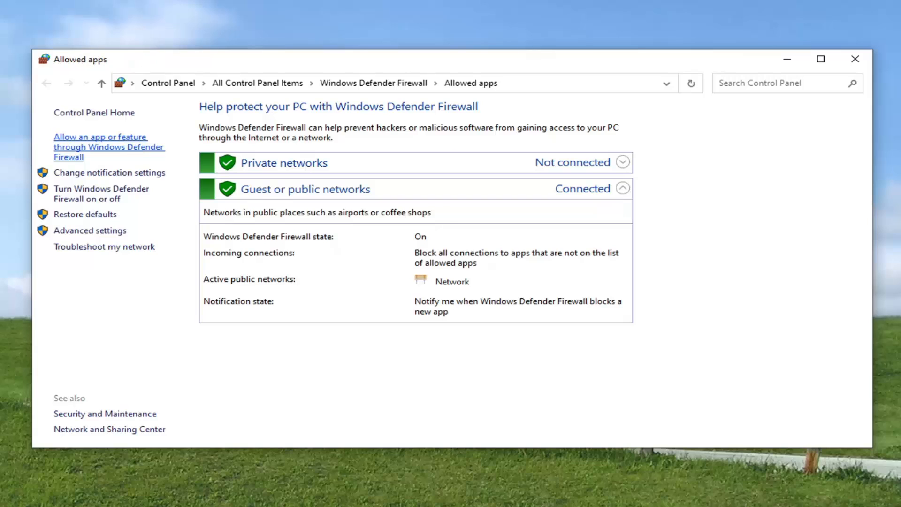
# Unlock the allowed apps list with Change settings and scroll toward Network Discovery
pyautogui.click(108, 146)
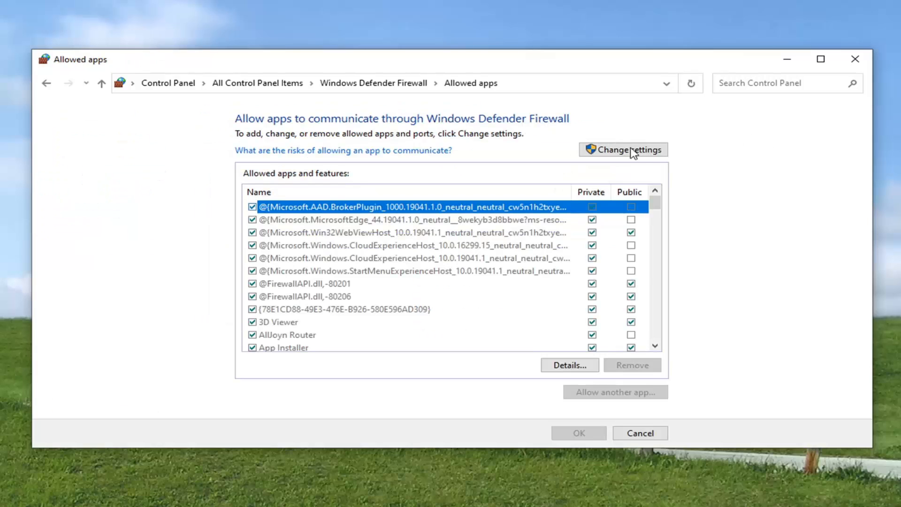
pyautogui.click(622, 150)
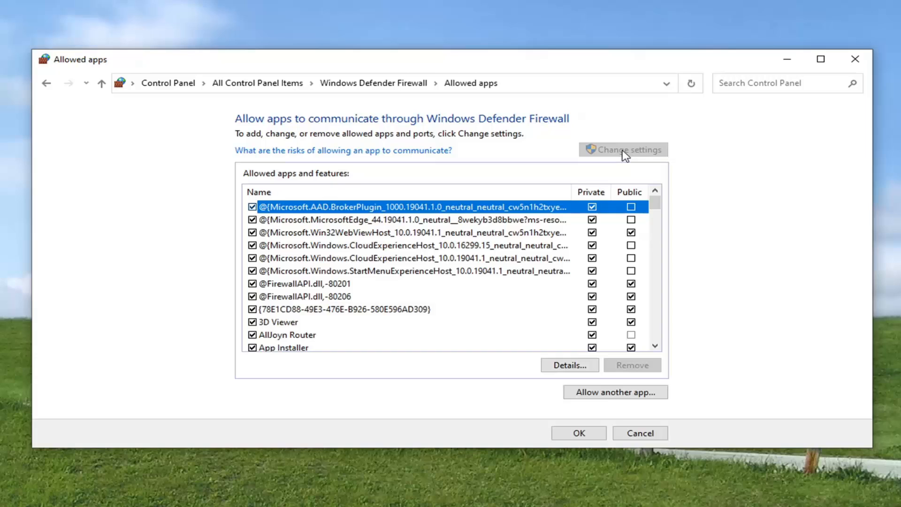
pyautogui.moveTo(479, 232)
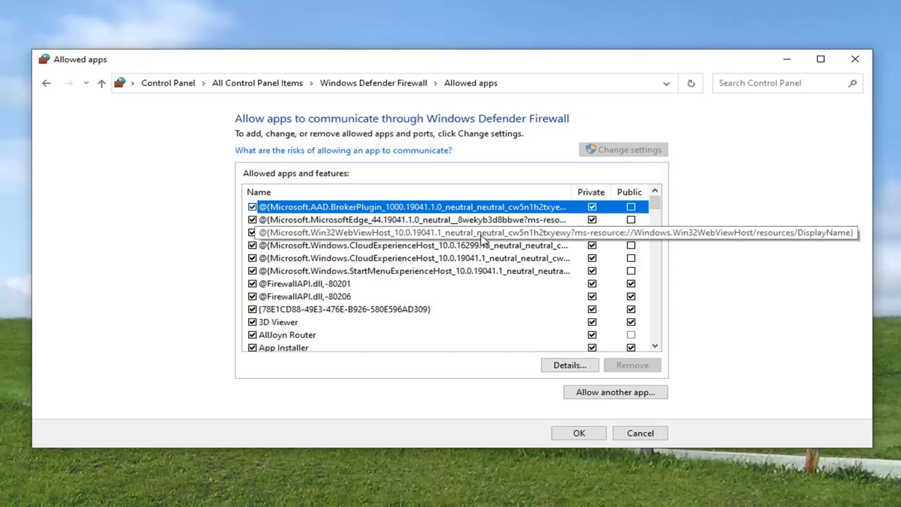
pyautogui.scroll(-3)
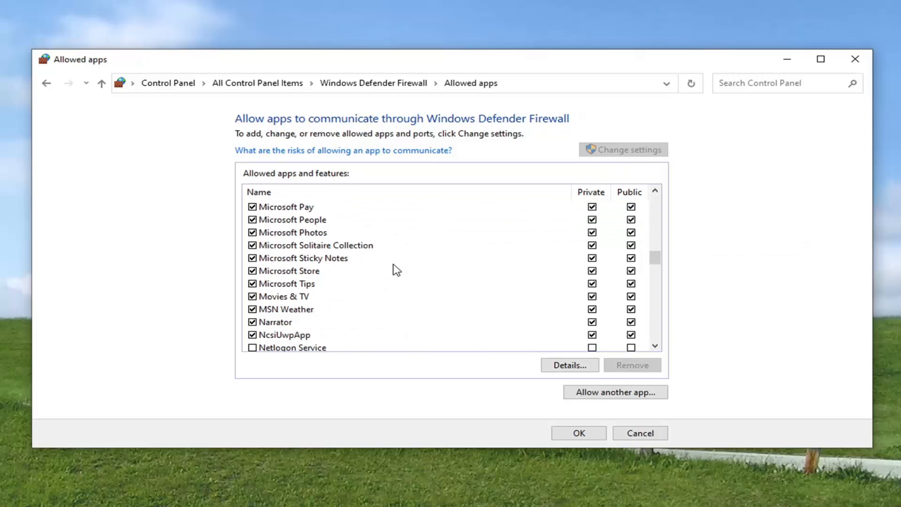
pyautogui.scroll(-3)
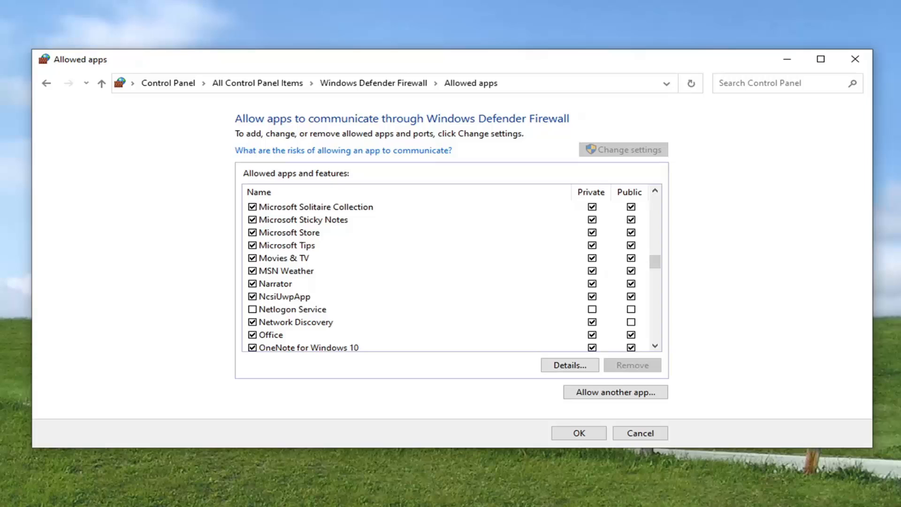
pyautogui.moveTo(632, 320)
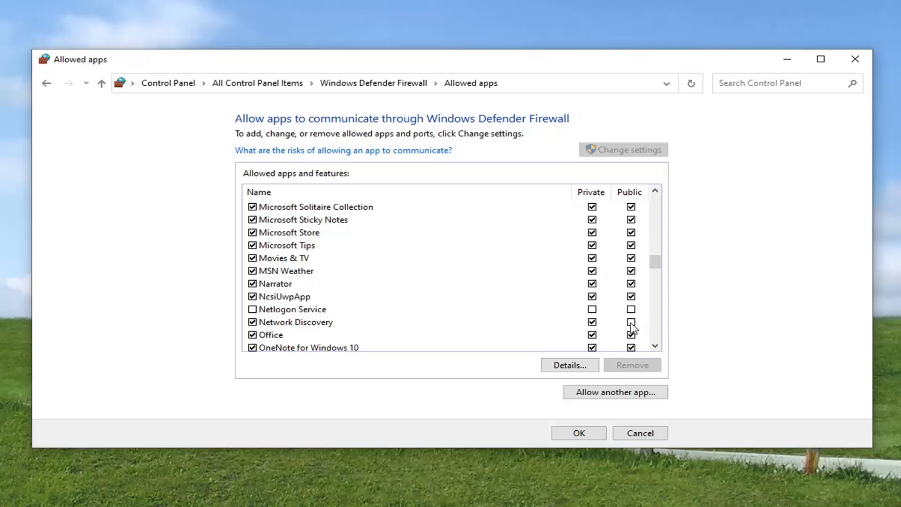
# Keep Network Discovery allowed on Private, save the allowed apps, and return to Control Panel
pyautogui.click(630, 321)
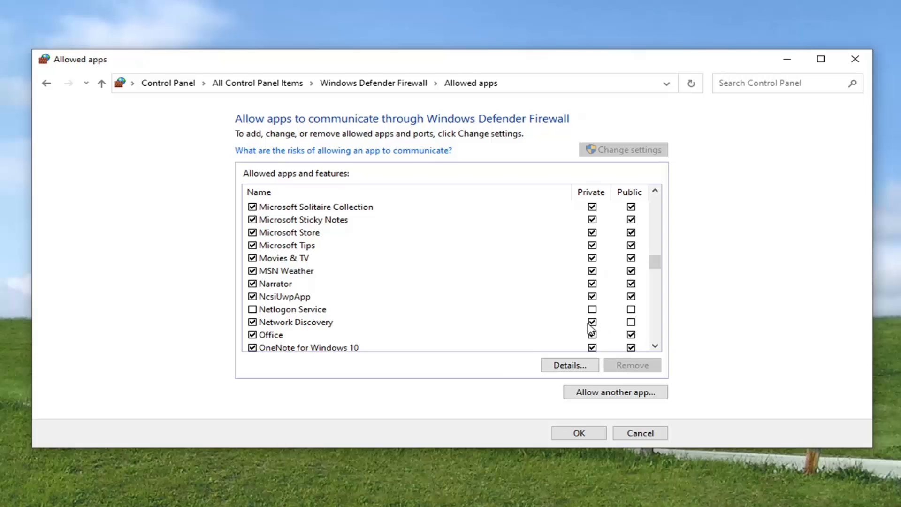
pyautogui.moveTo(619, 329)
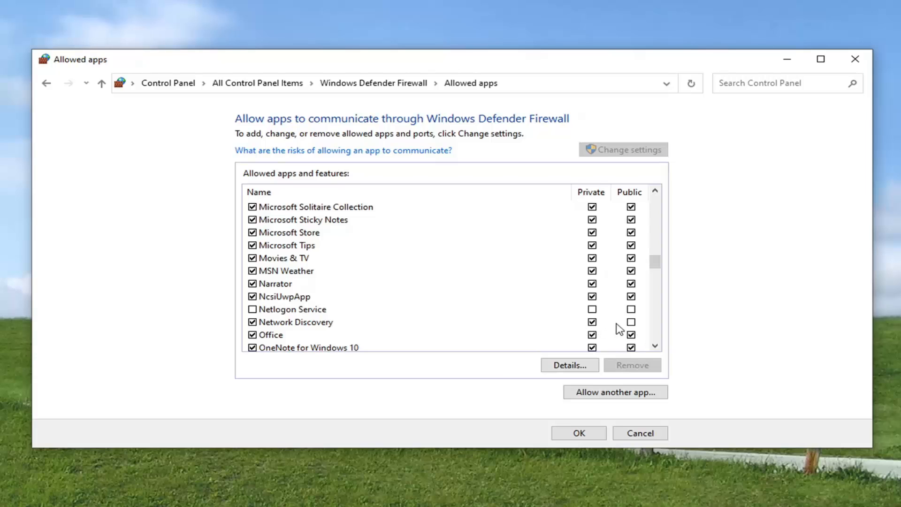
pyautogui.moveTo(632, 322)
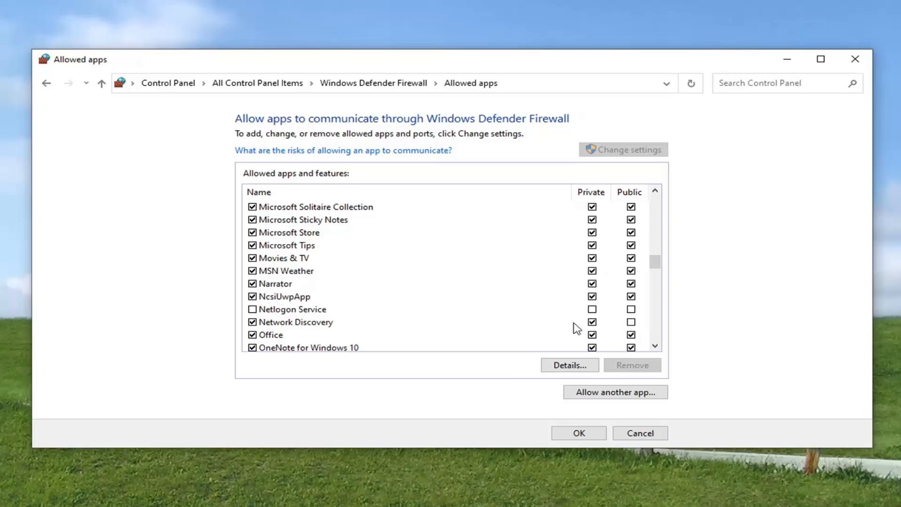
pyautogui.moveTo(637, 327)
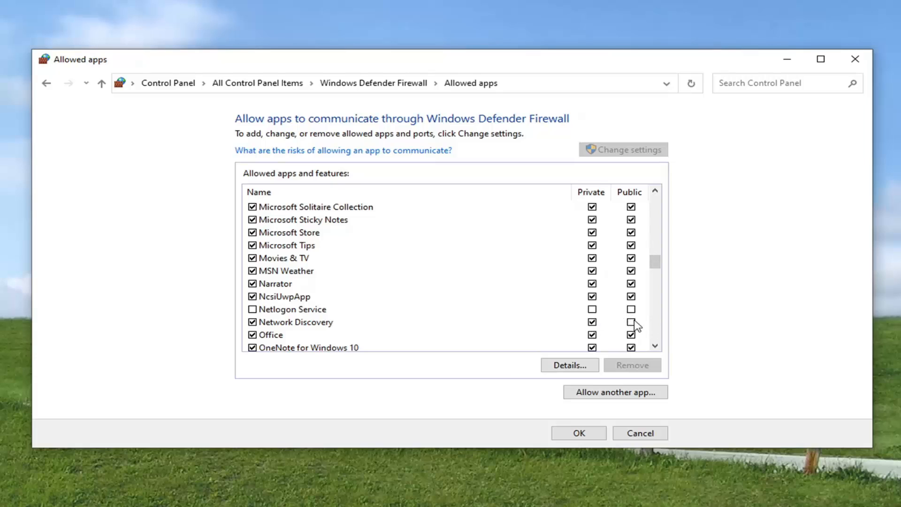
pyautogui.moveTo(630, 323)
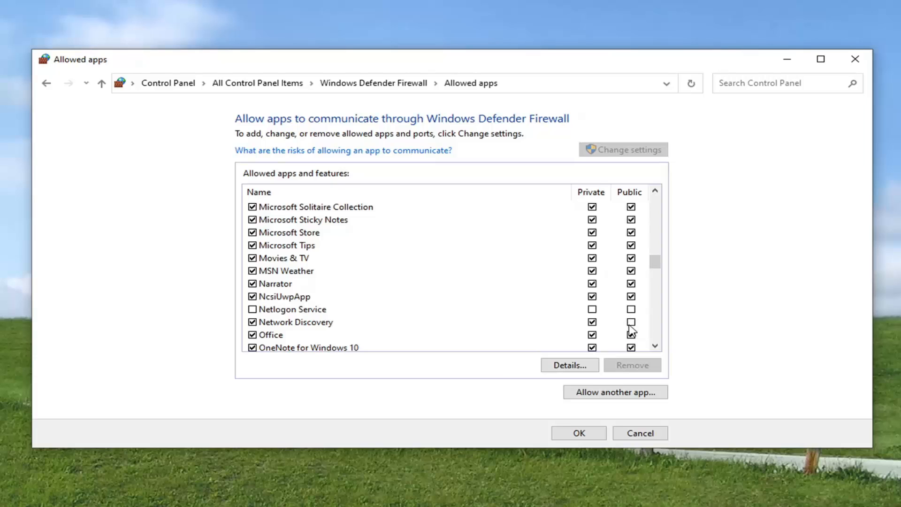
pyautogui.moveTo(650, 320)
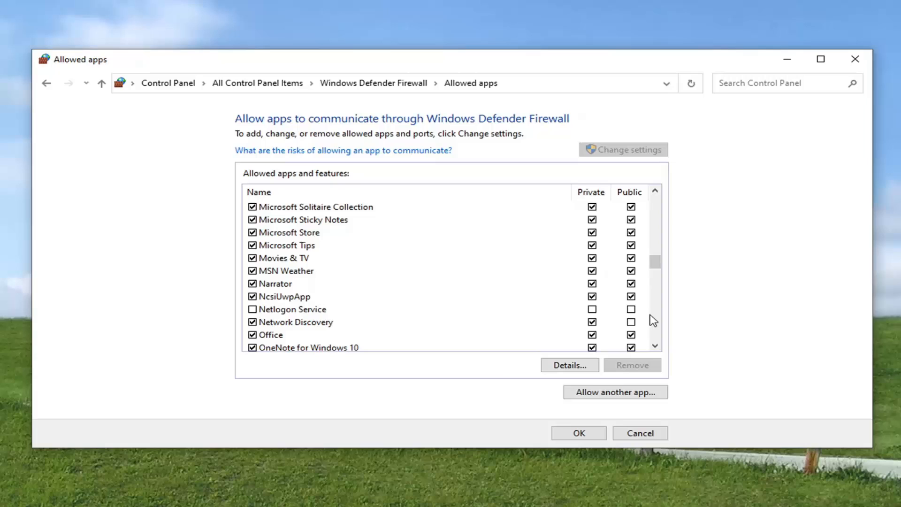
pyautogui.moveTo(641, 327)
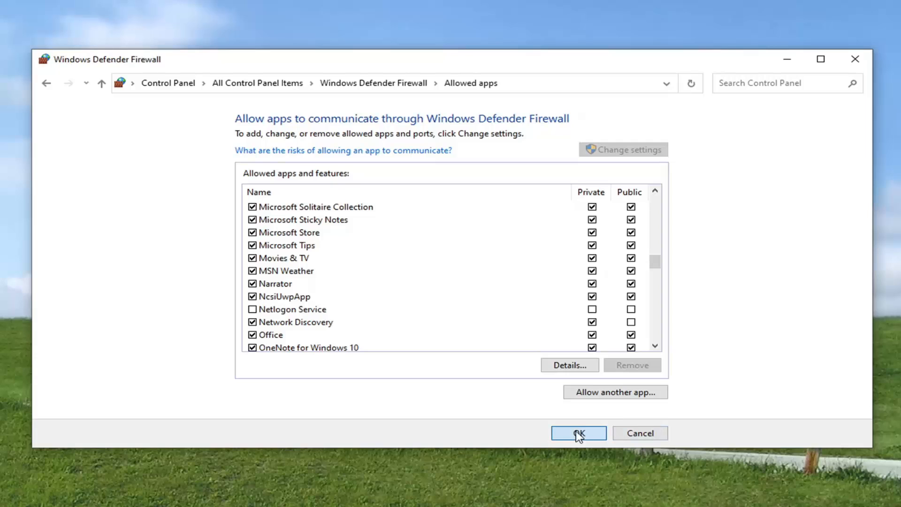
pyautogui.click(578, 433)
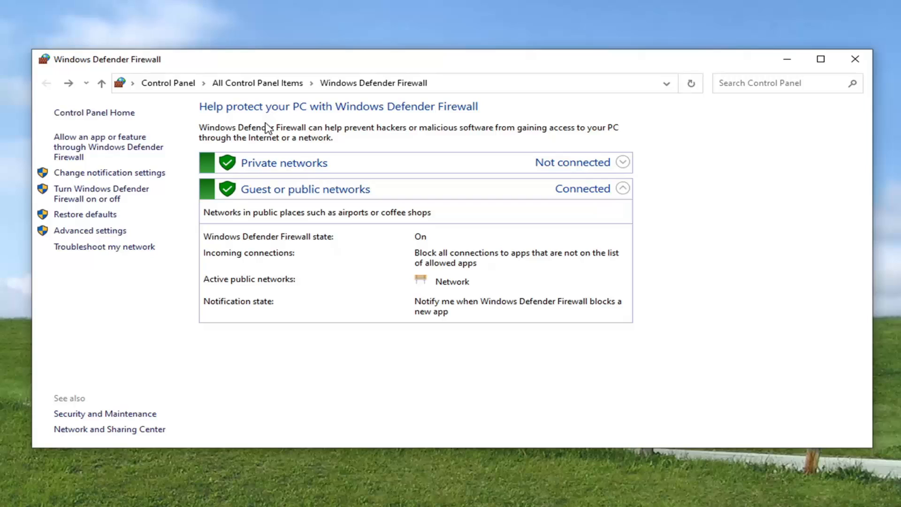
pyautogui.moveTo(176, 134)
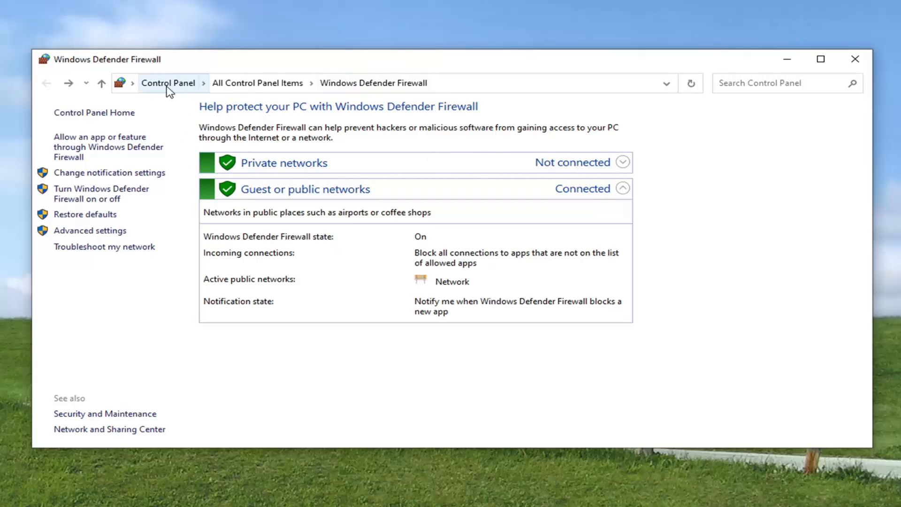
pyautogui.click(168, 82)
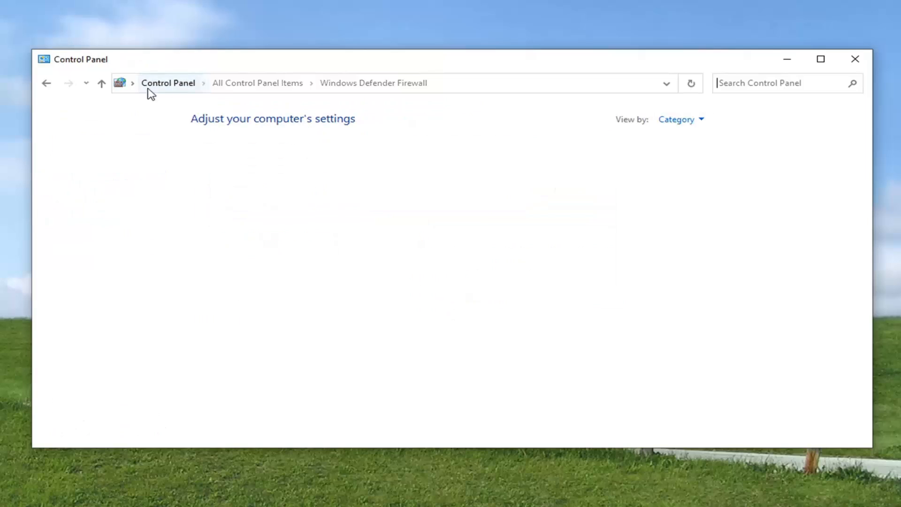
# Go through Network and Internet and Network and Sharing Center to Advanced sharing settings
pyautogui.click(168, 83)
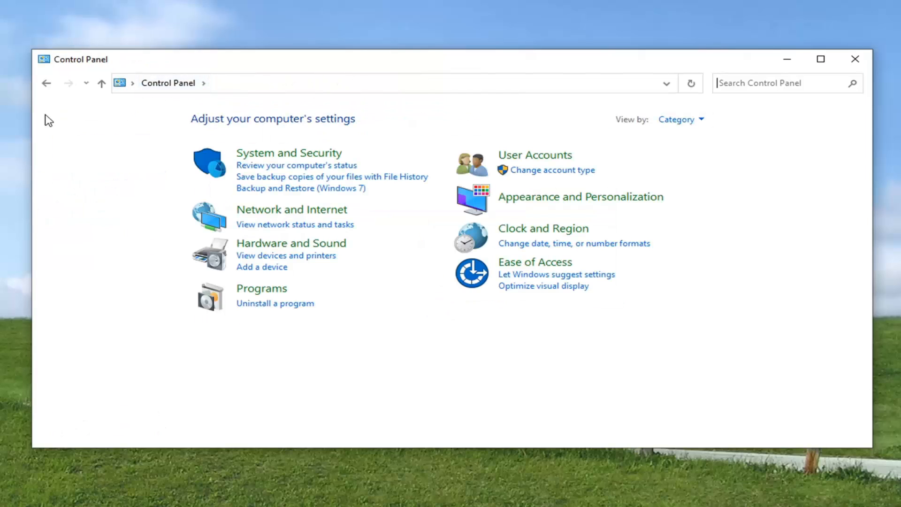
pyautogui.moveTo(570, 128)
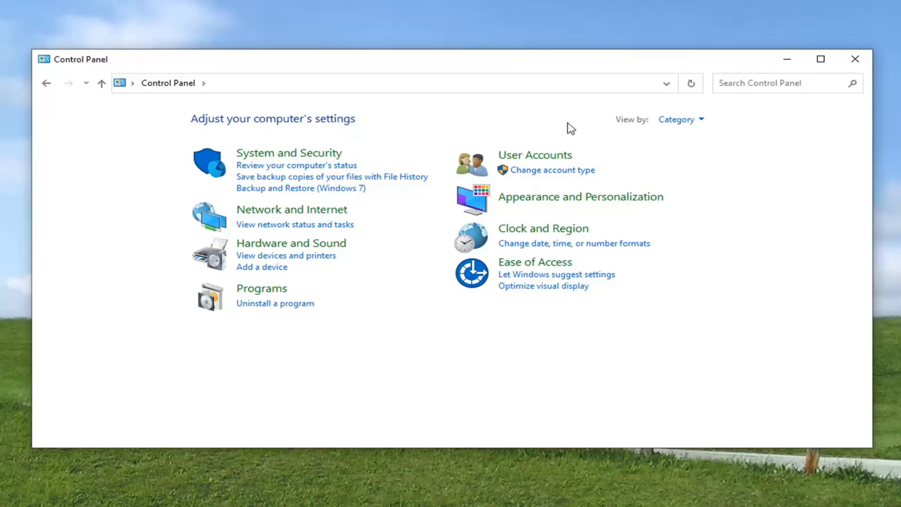
pyautogui.moveTo(681, 119)
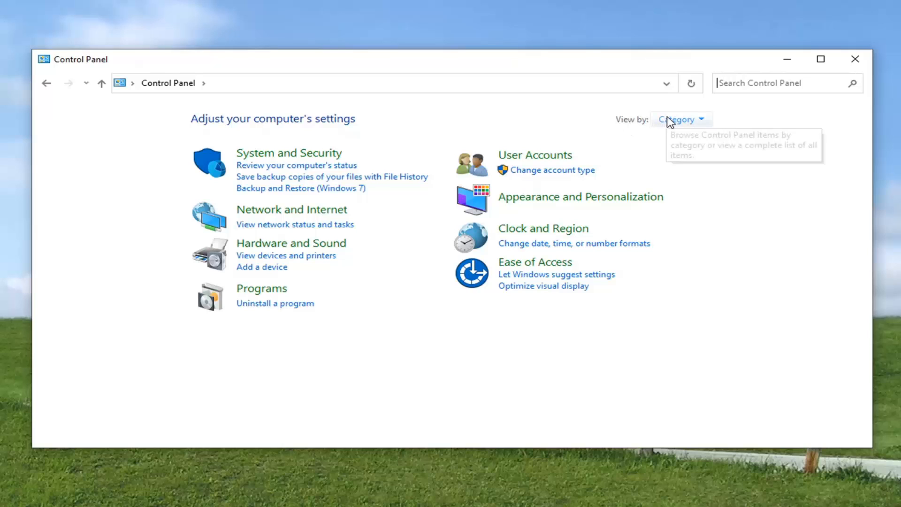
pyautogui.moveTo(290, 224)
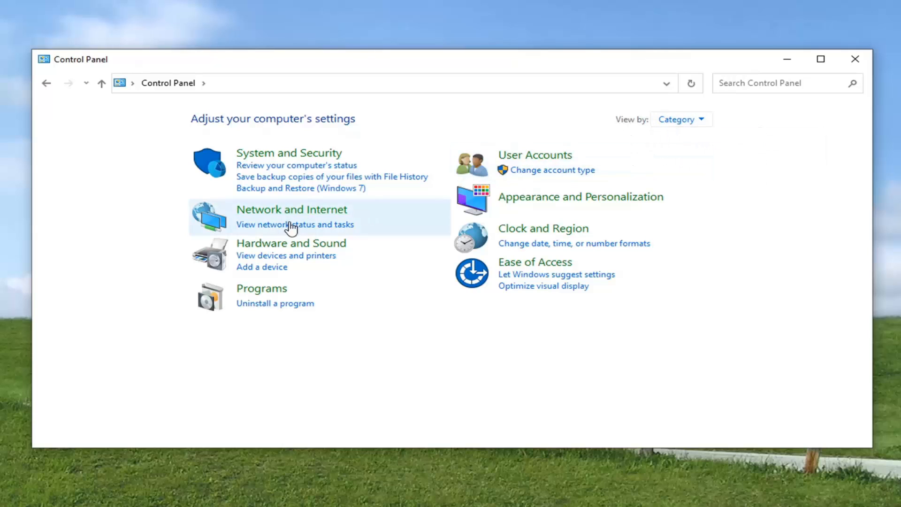
pyautogui.moveTo(586, 158)
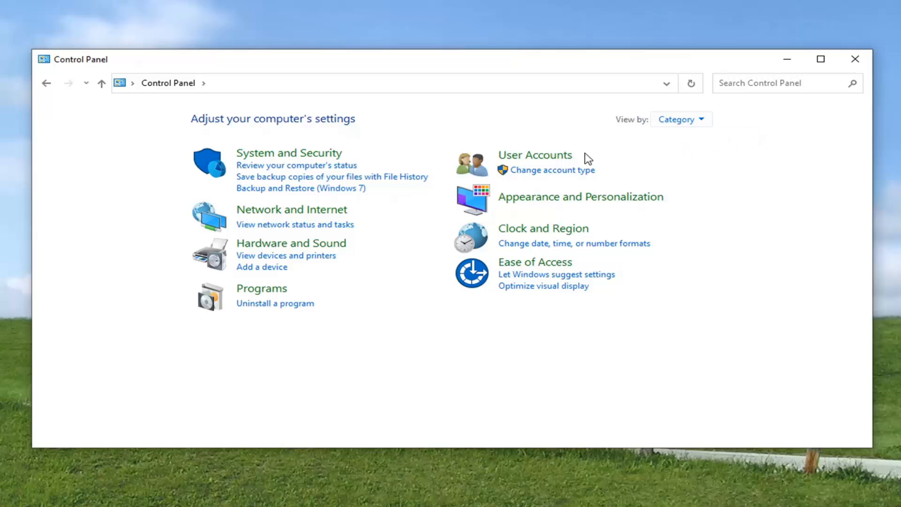
pyautogui.click(291, 208)
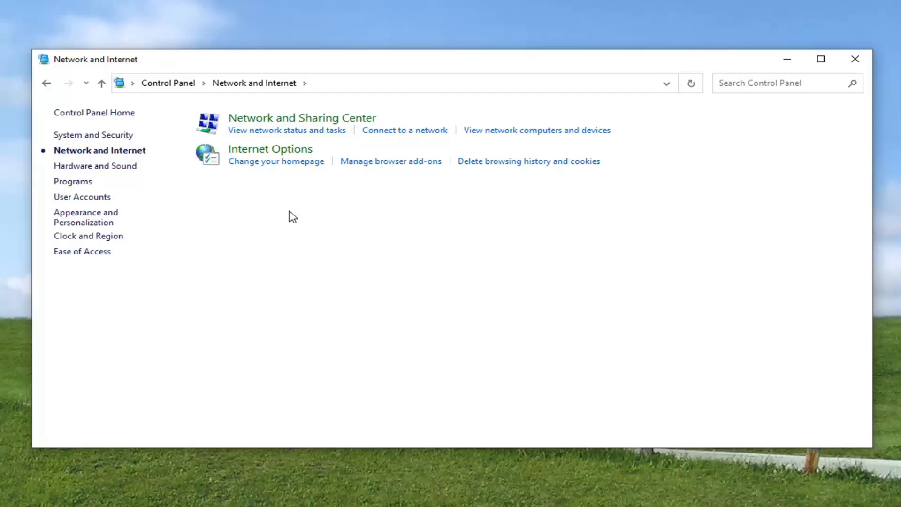
pyautogui.moveTo(302, 118)
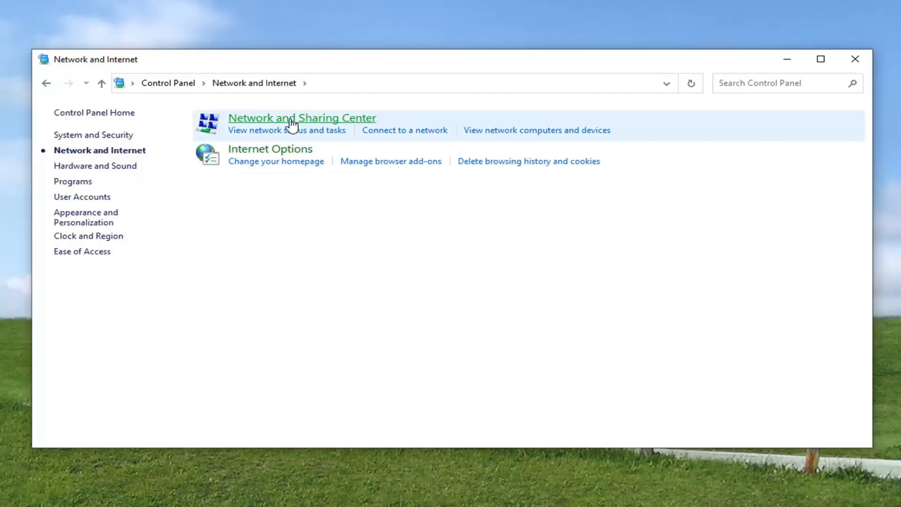
pyautogui.moveTo(326, 125)
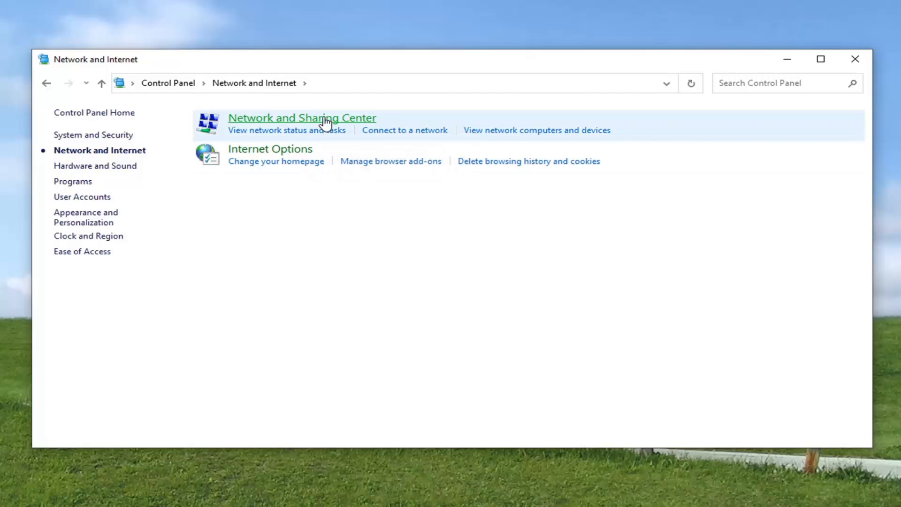
pyautogui.click(301, 117)
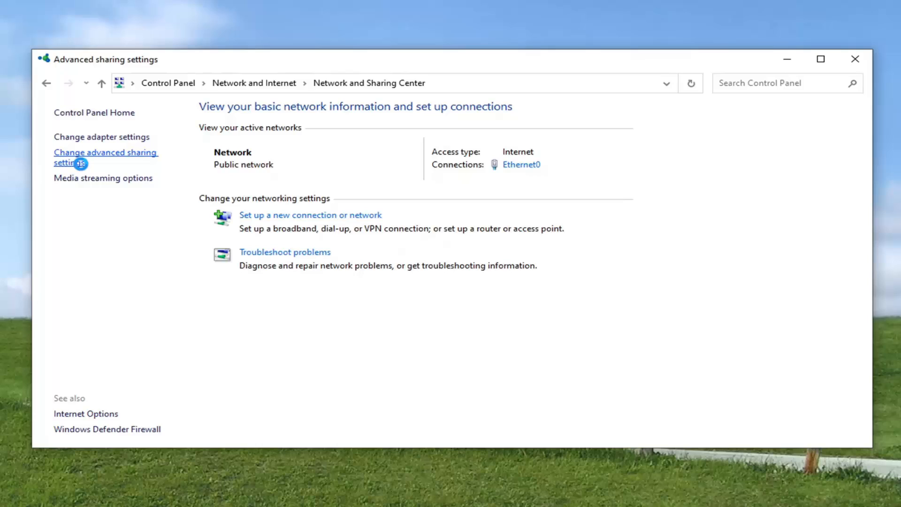
pyautogui.click(106, 156)
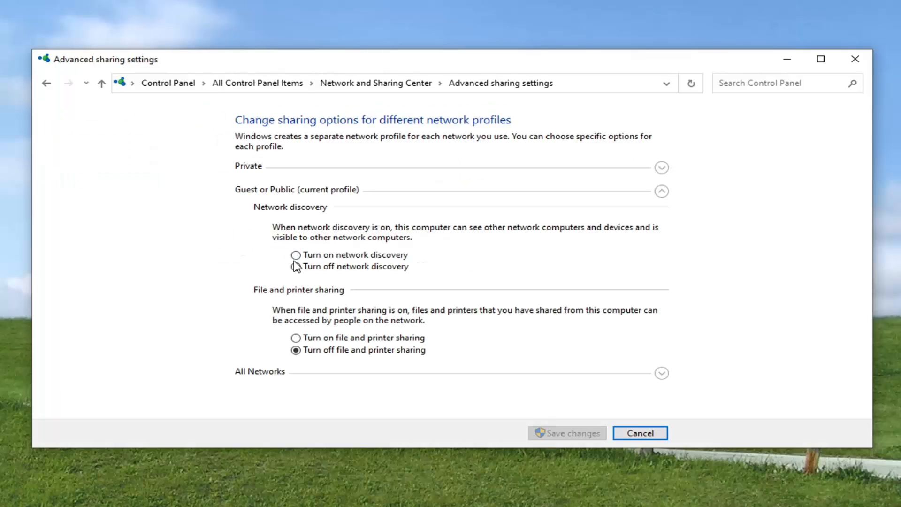
# Turn on file and printer sharing for Private, review Guest or Public, and save
pyautogui.click(660, 167)
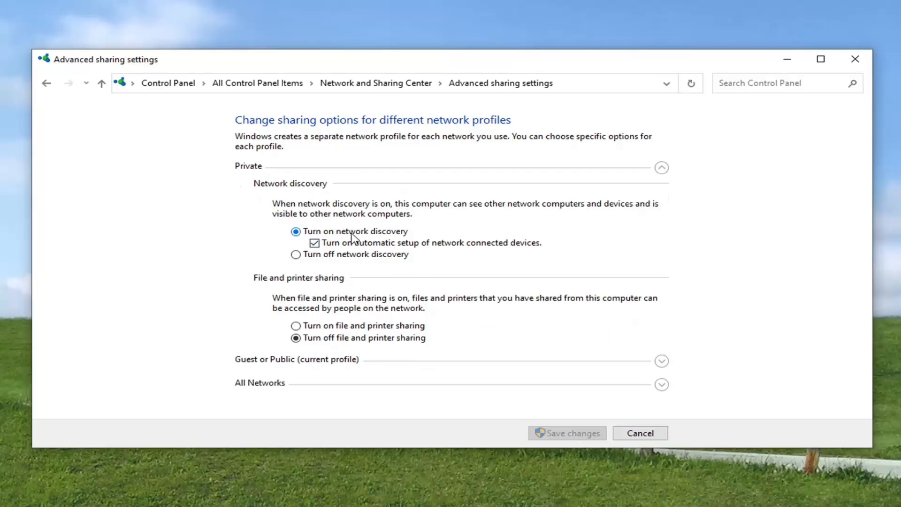
pyautogui.moveTo(410, 247)
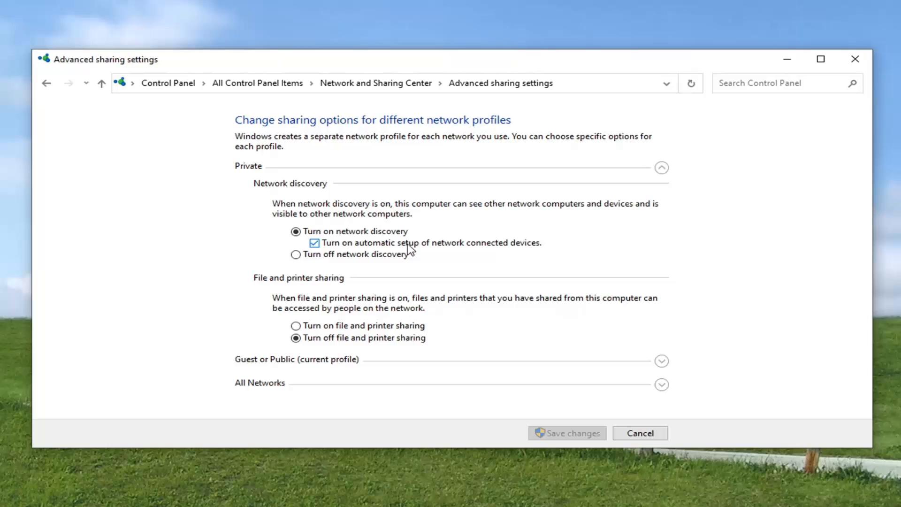
pyautogui.moveTo(279, 278)
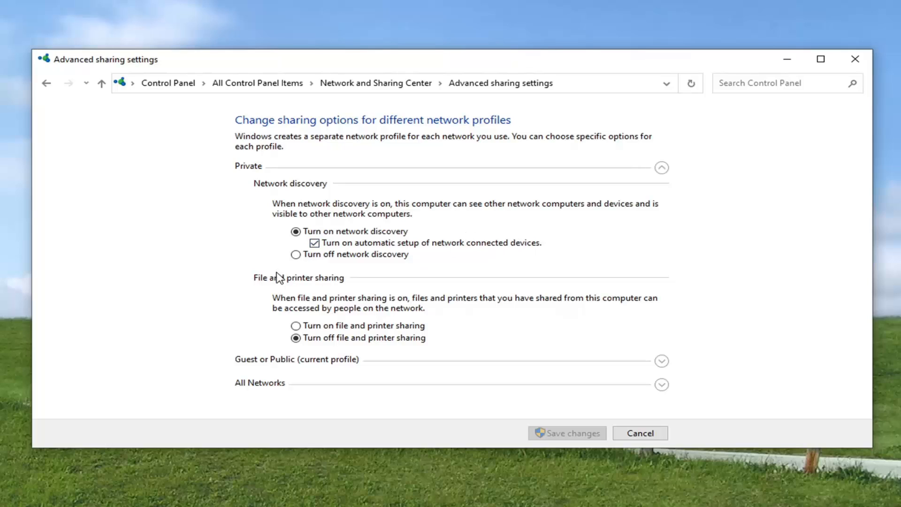
pyautogui.click(296, 325)
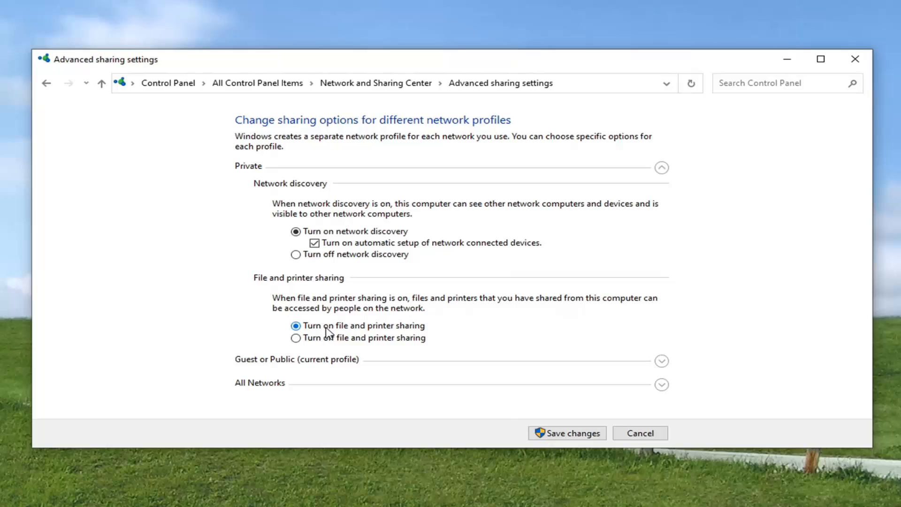
pyautogui.moveTo(309, 317)
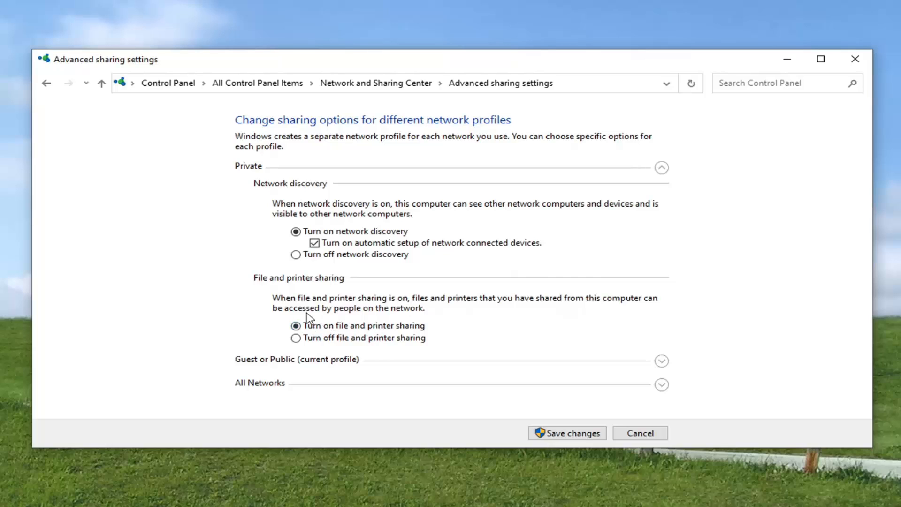
pyautogui.moveTo(279, 360)
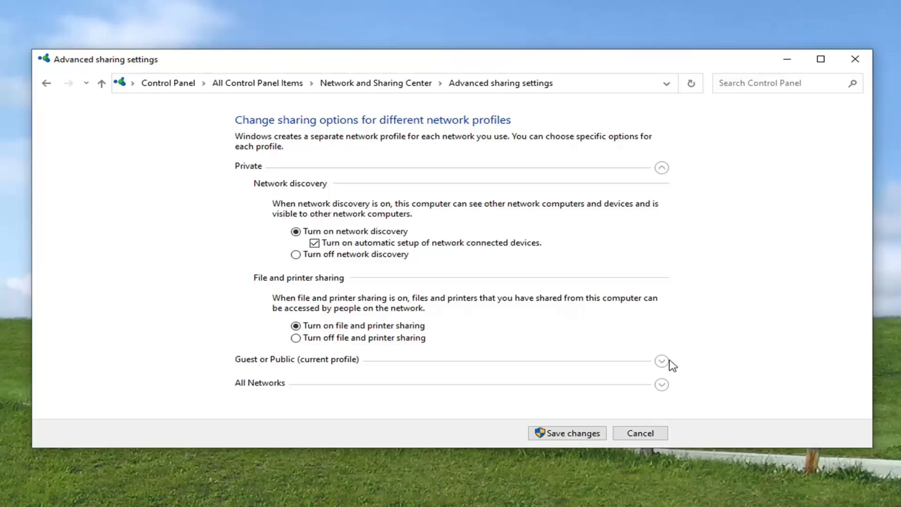
pyautogui.click(661, 360)
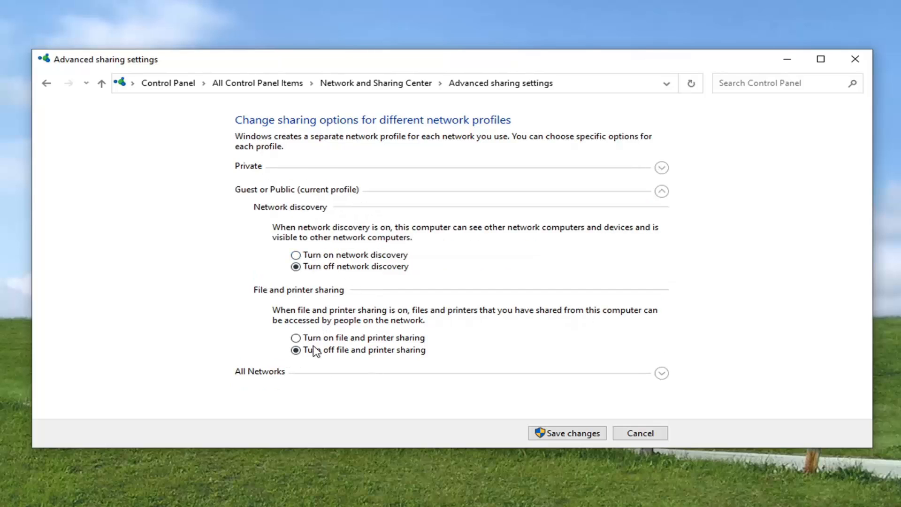
pyautogui.moveTo(299, 315)
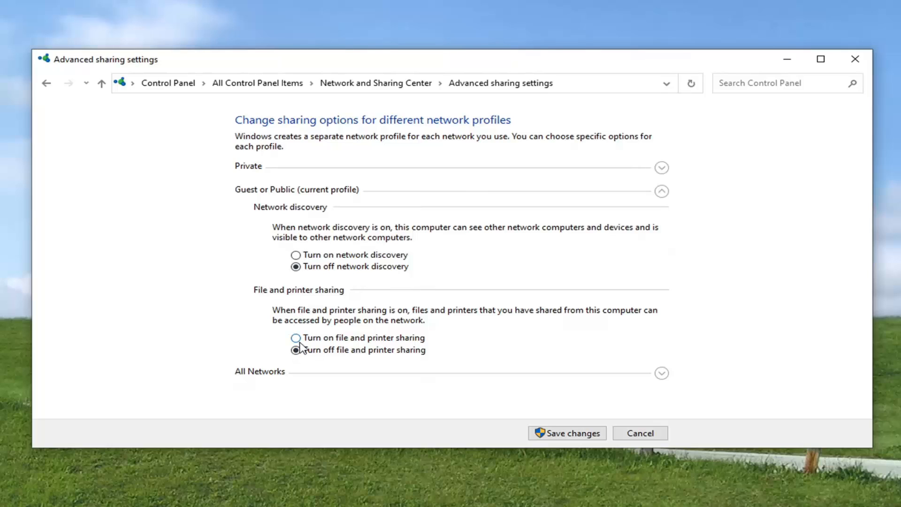
pyautogui.moveTo(292, 328)
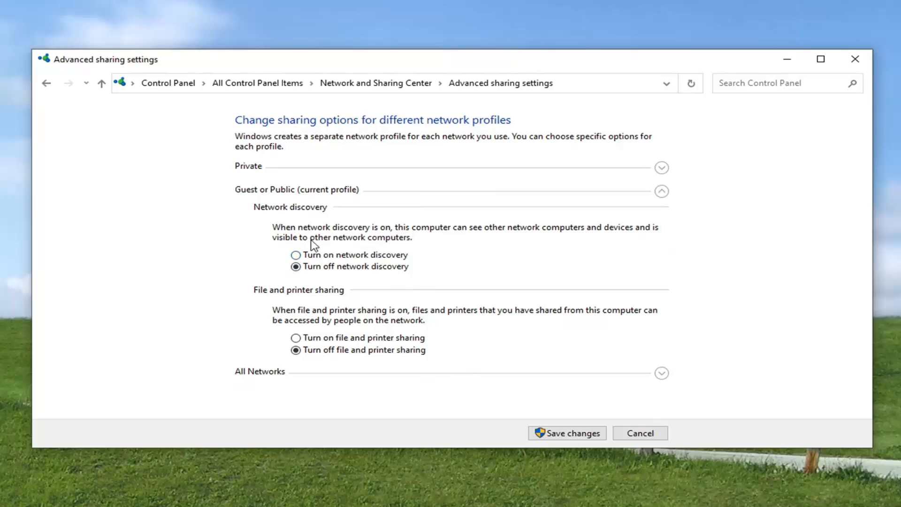
pyautogui.moveTo(274, 259)
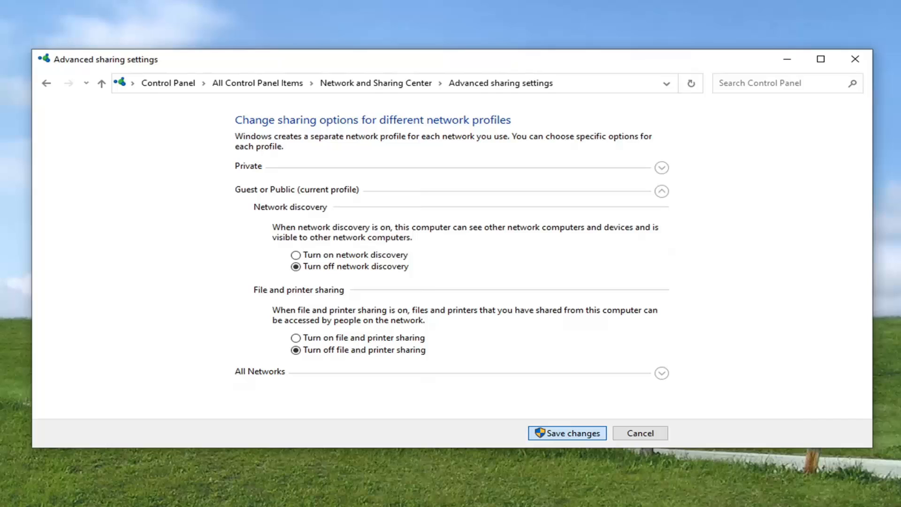
pyautogui.click(566, 433)
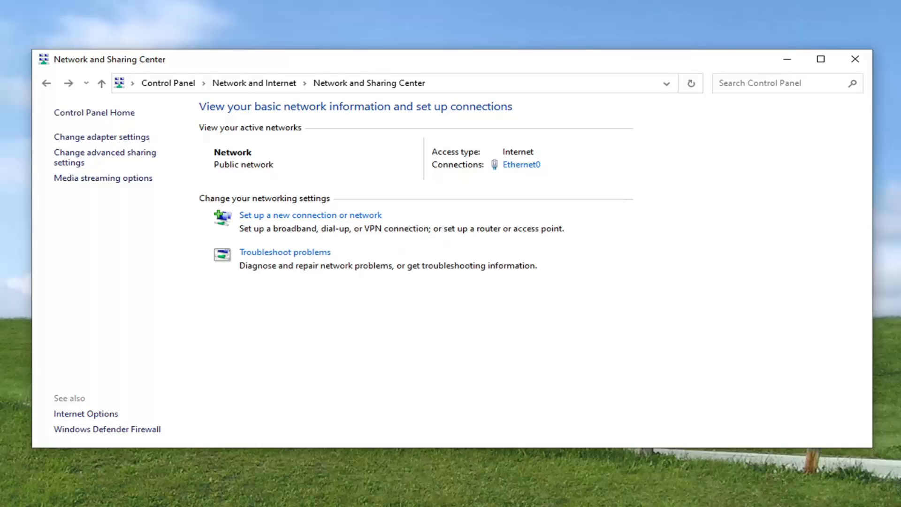
pyautogui.moveTo(818, 69)
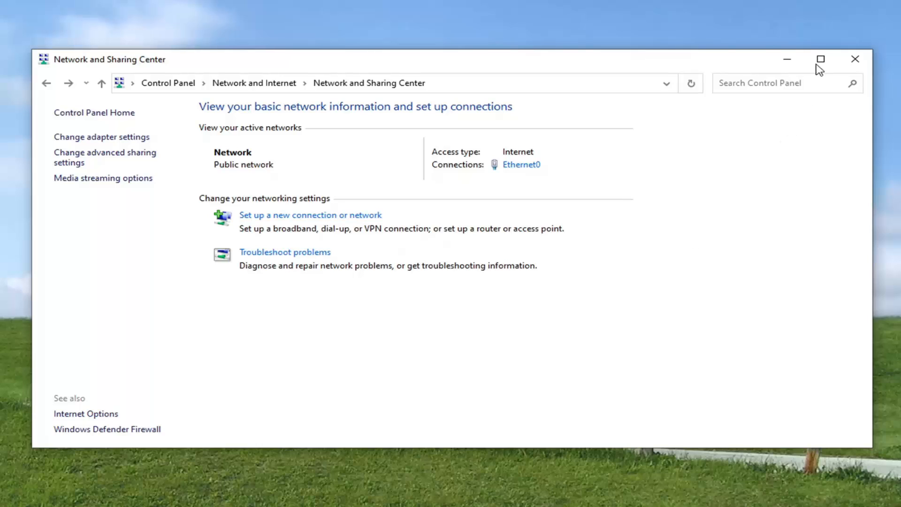
pyautogui.moveTo(845, 64)
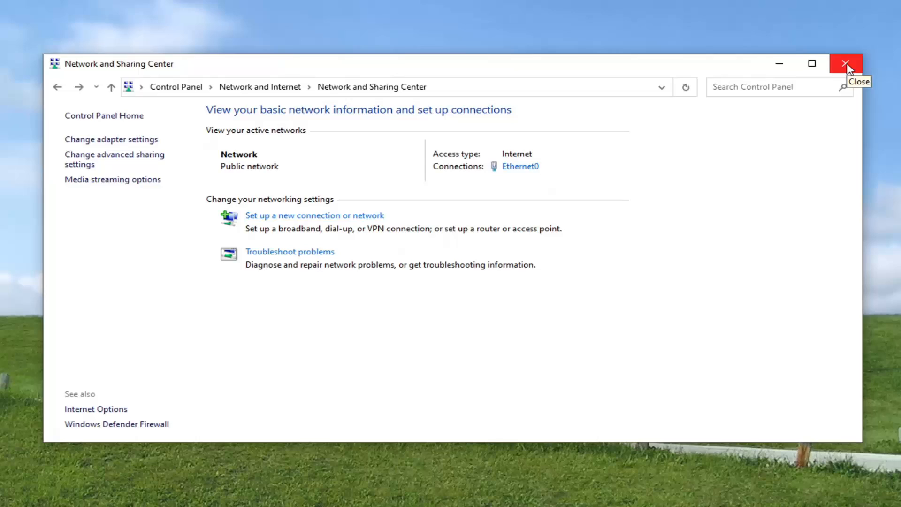
# Close the Network and Sharing Center window to return to the desktop
pyautogui.click(844, 63)
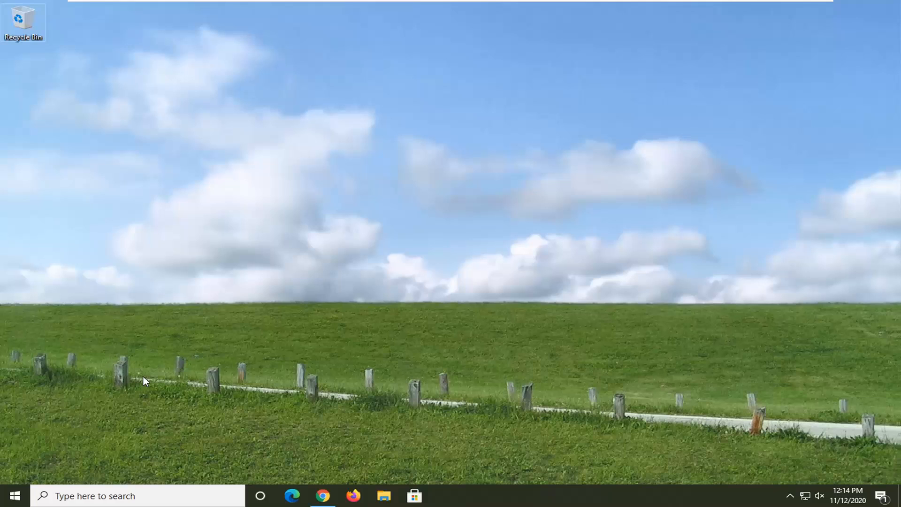
pyautogui.moveTo(64, 460)
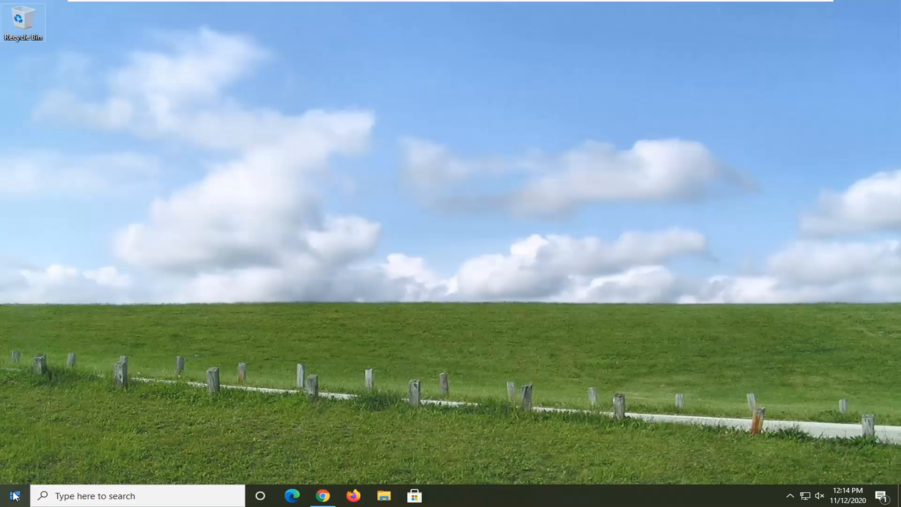
# Search the Start menu for 'network reset' to find the Network reset setting
pyautogui.click(12, 495)
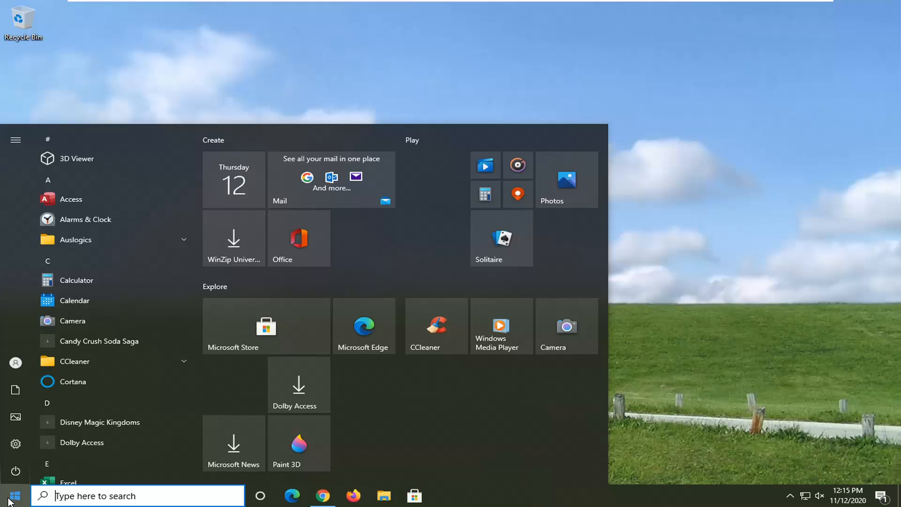
pyautogui.write('network reset')
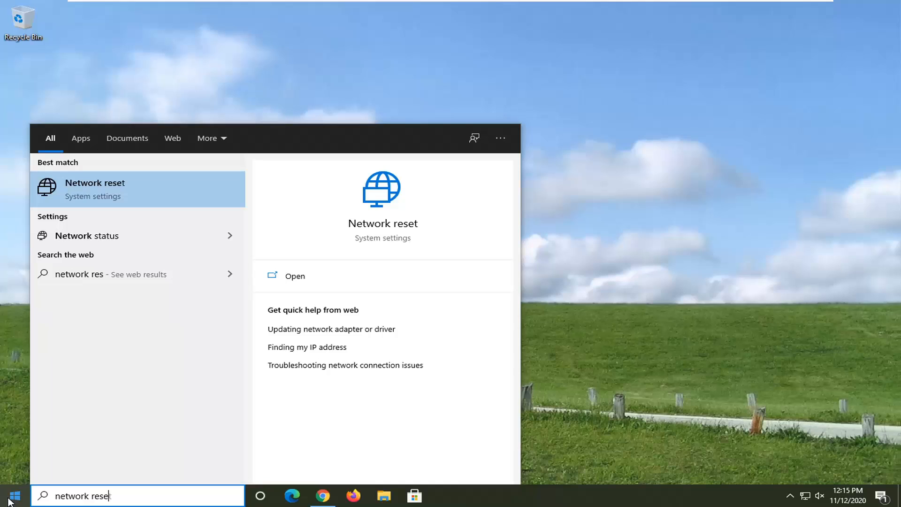
pyautogui.write('t')
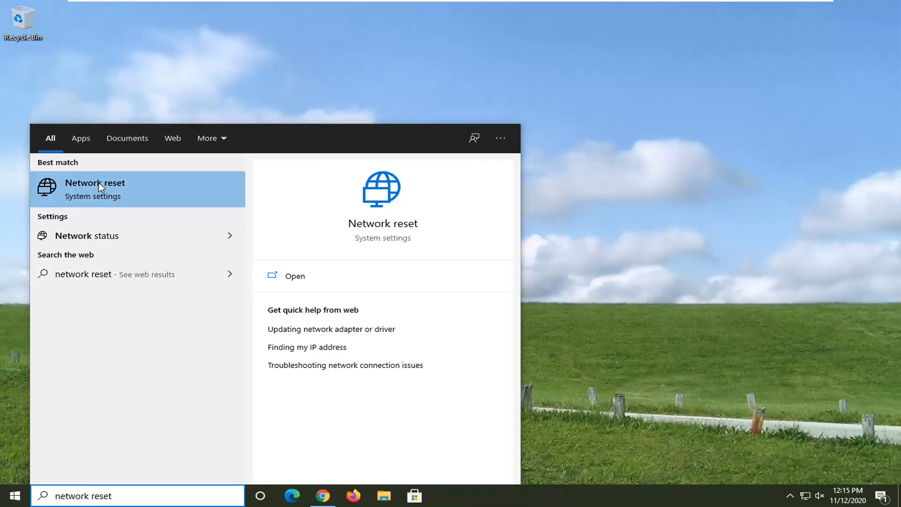
pyautogui.moveTo(153, 199)
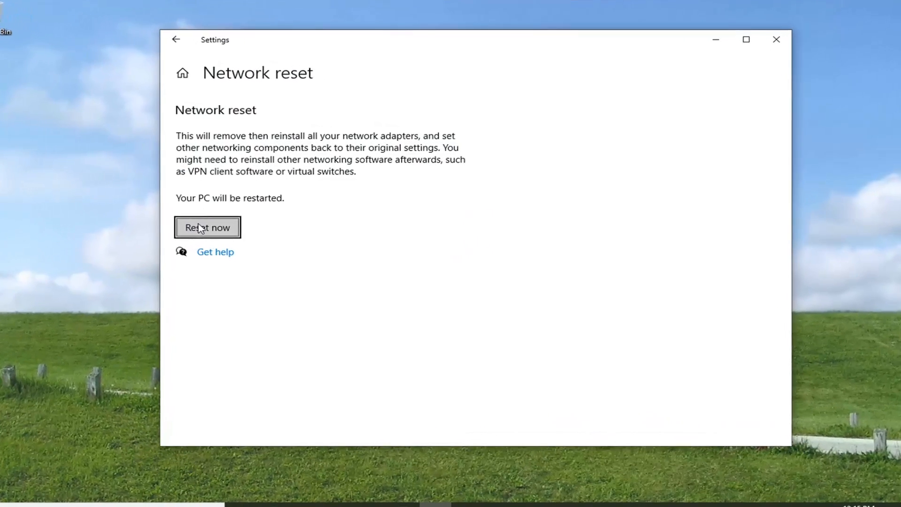
# Confirm the network reset, dismiss the five-minute shutdown notice, and close Settings
pyautogui.click(207, 227)
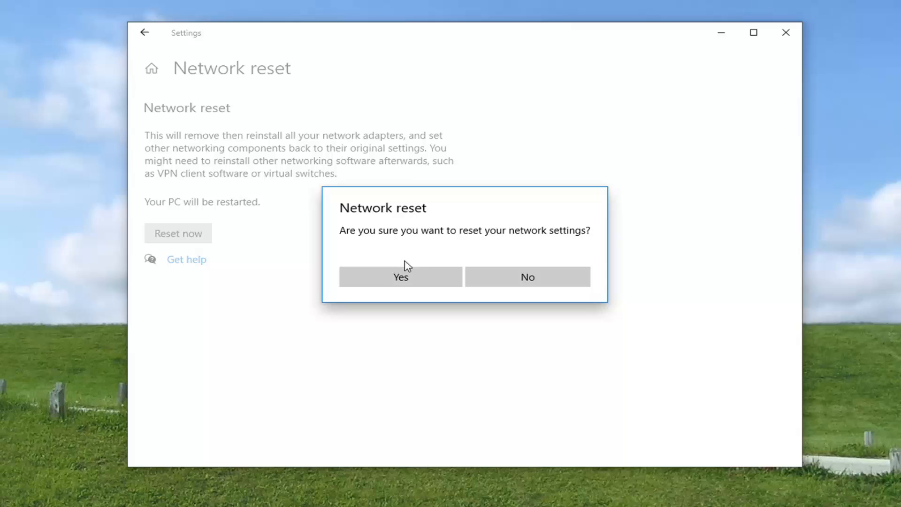
pyautogui.moveTo(493, 244)
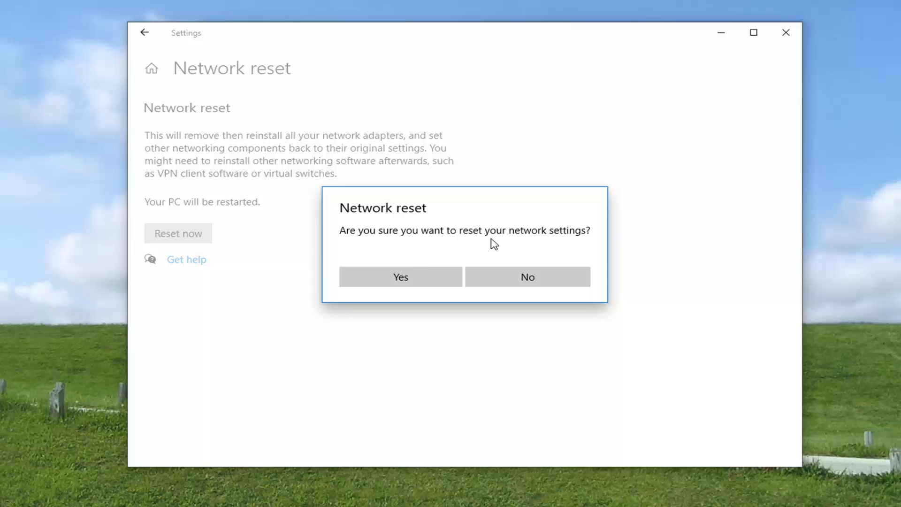
pyautogui.click(400, 276)
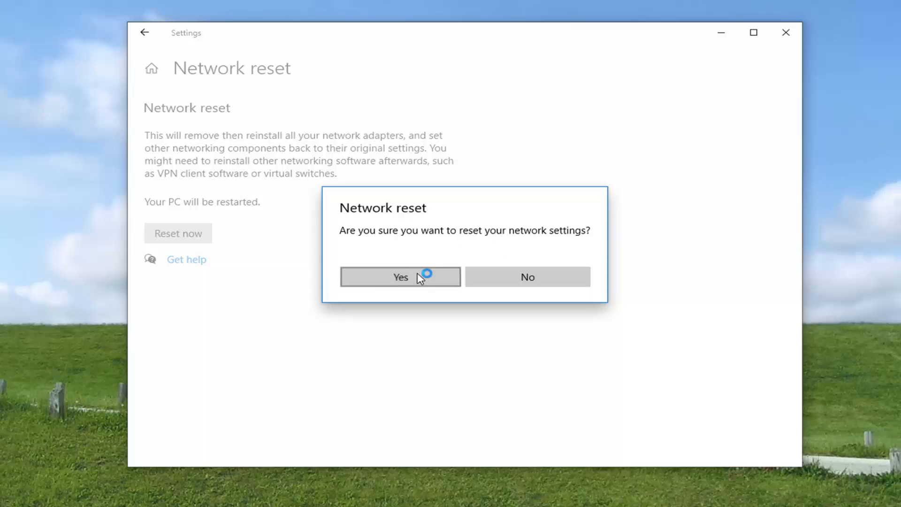
pyautogui.click(401, 277)
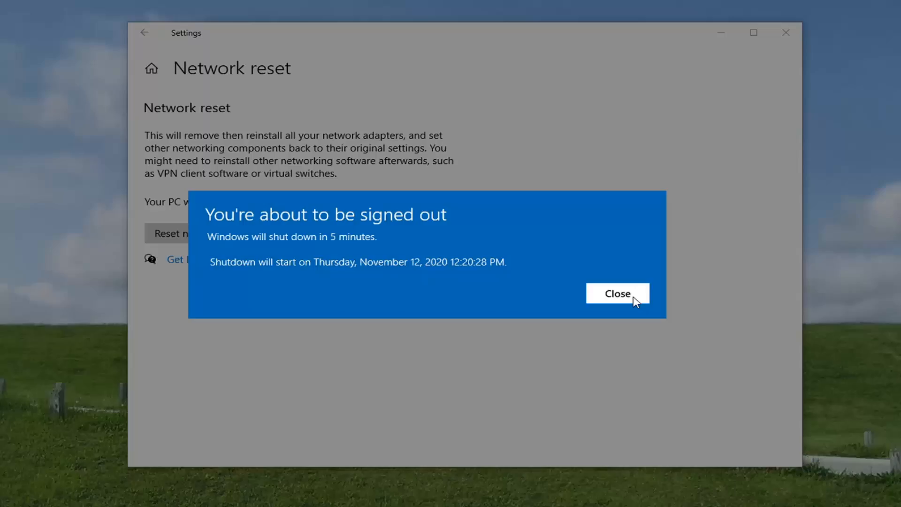
pyautogui.click(617, 293)
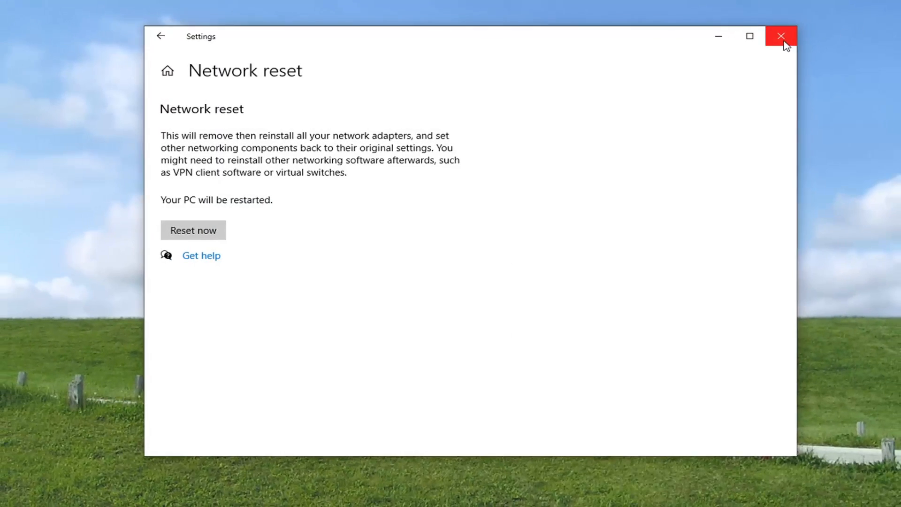
pyautogui.click(780, 36)
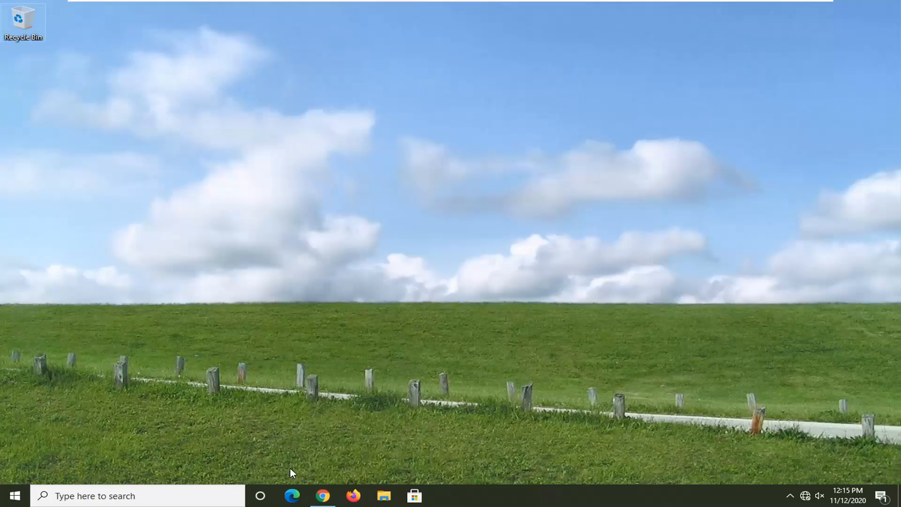
# Restart the PC from the Start menu's Power options to complete the network reset
pyautogui.click(14, 495)
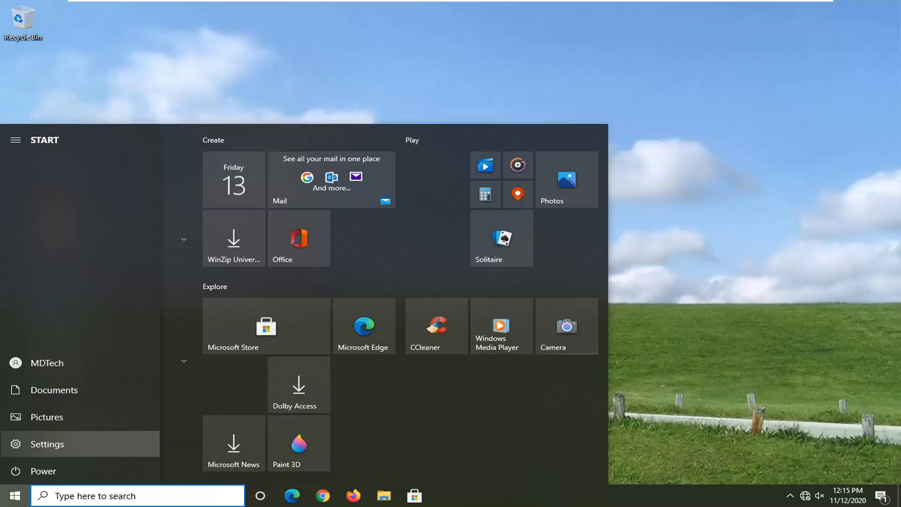
pyautogui.click(20, 470)
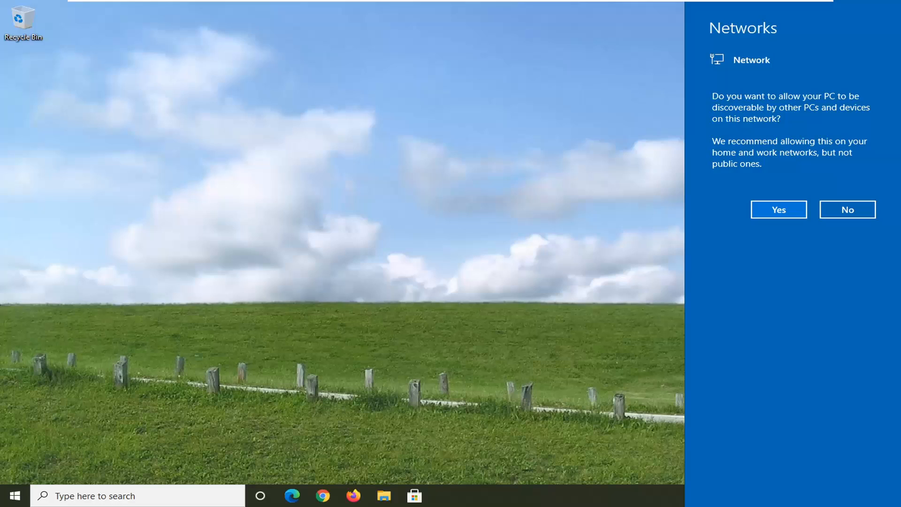
pyautogui.moveTo(365, 264)
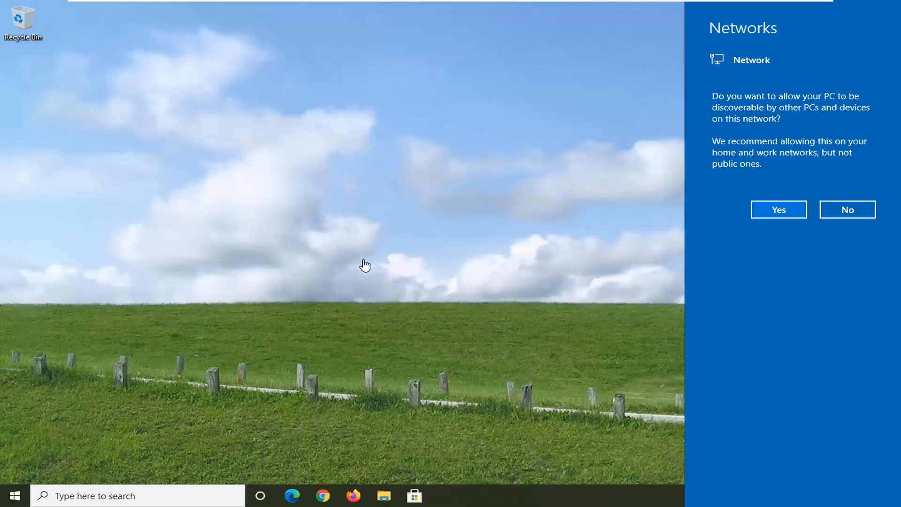
pyautogui.moveTo(549, 261)
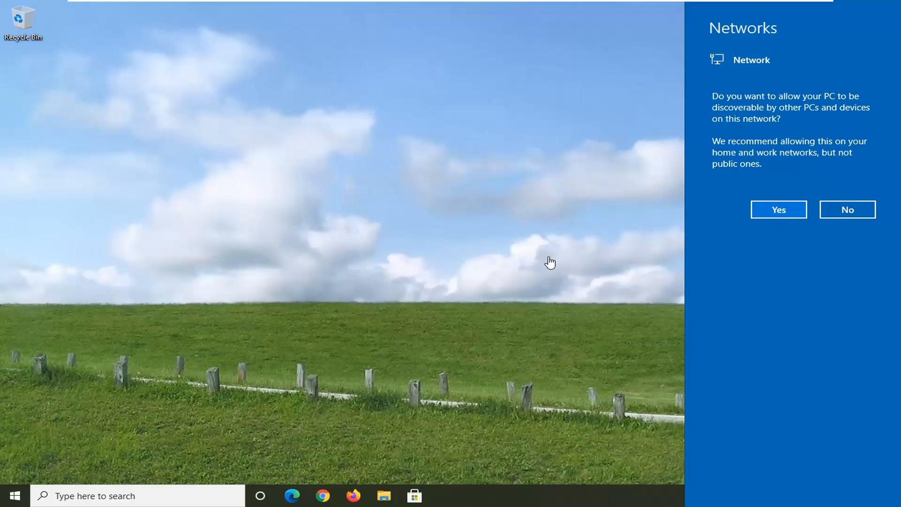